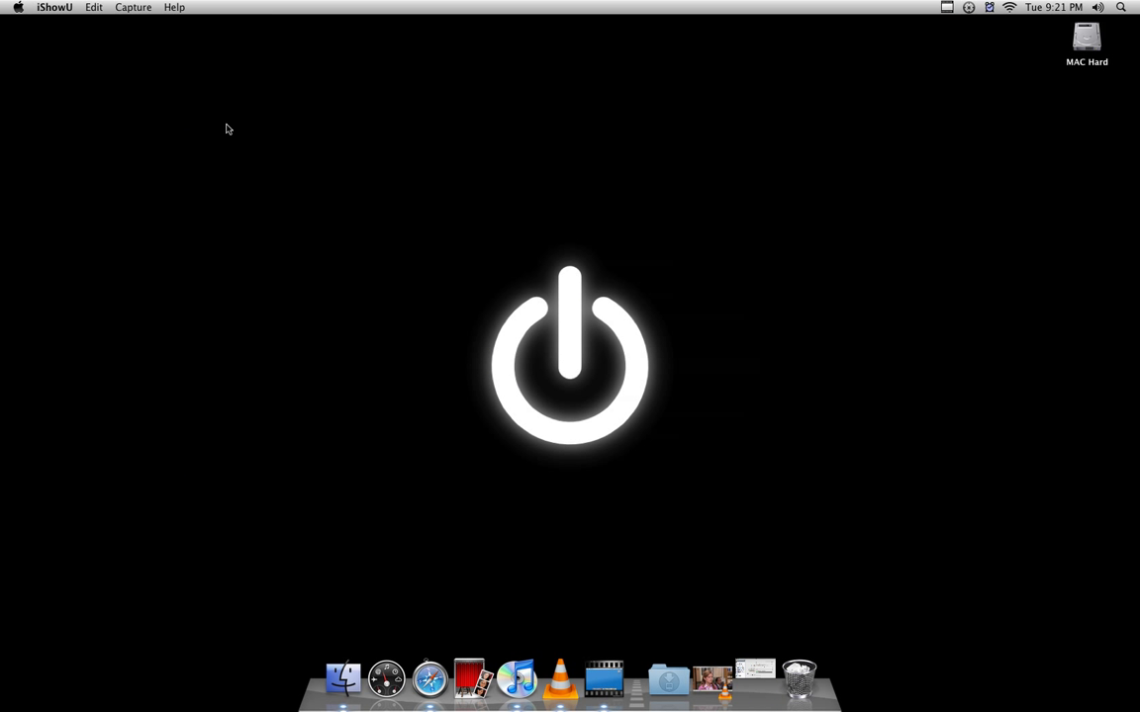
mouse_move(610, 339)
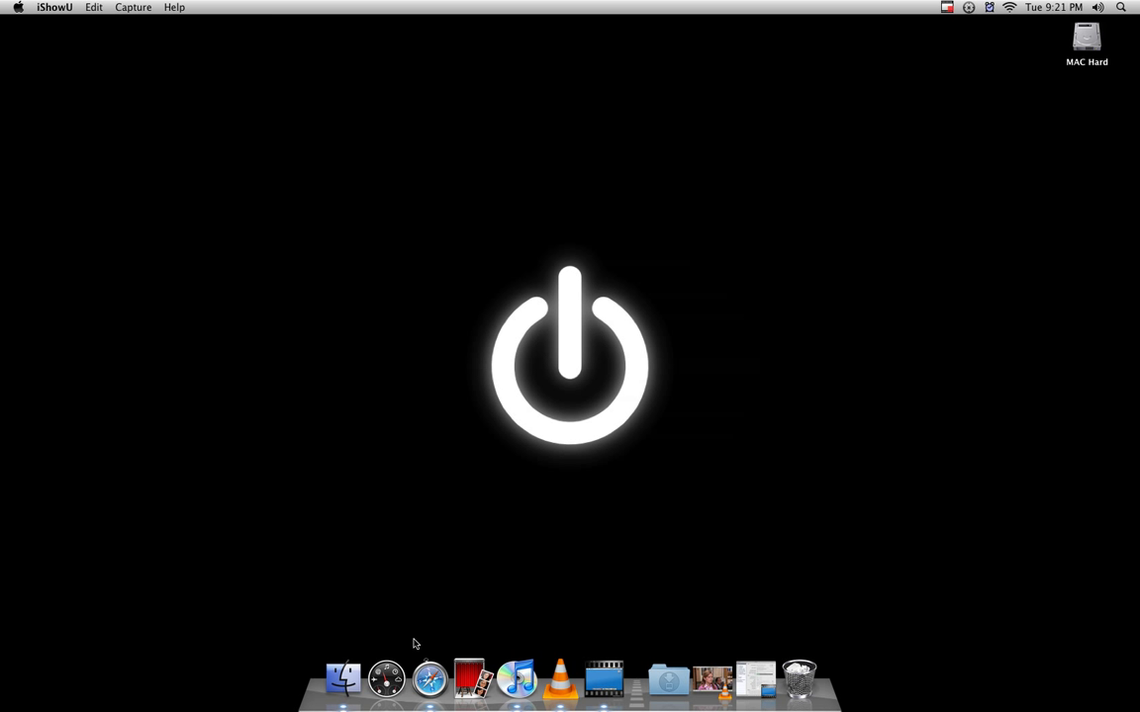
- Launch Safari from the Dock so its Top Sites page appears
left_click(429, 679)
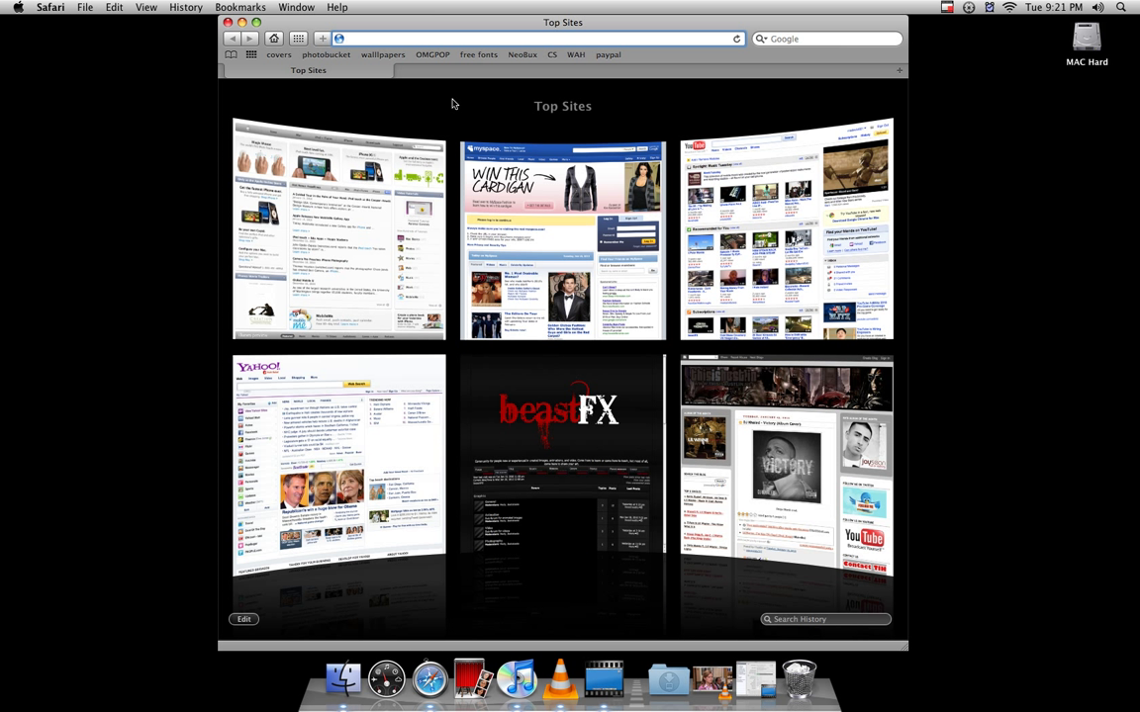
- Download Acquaintance.ttf from the Fire fonts category on 1001 Free Fonts
left_click(478, 55)
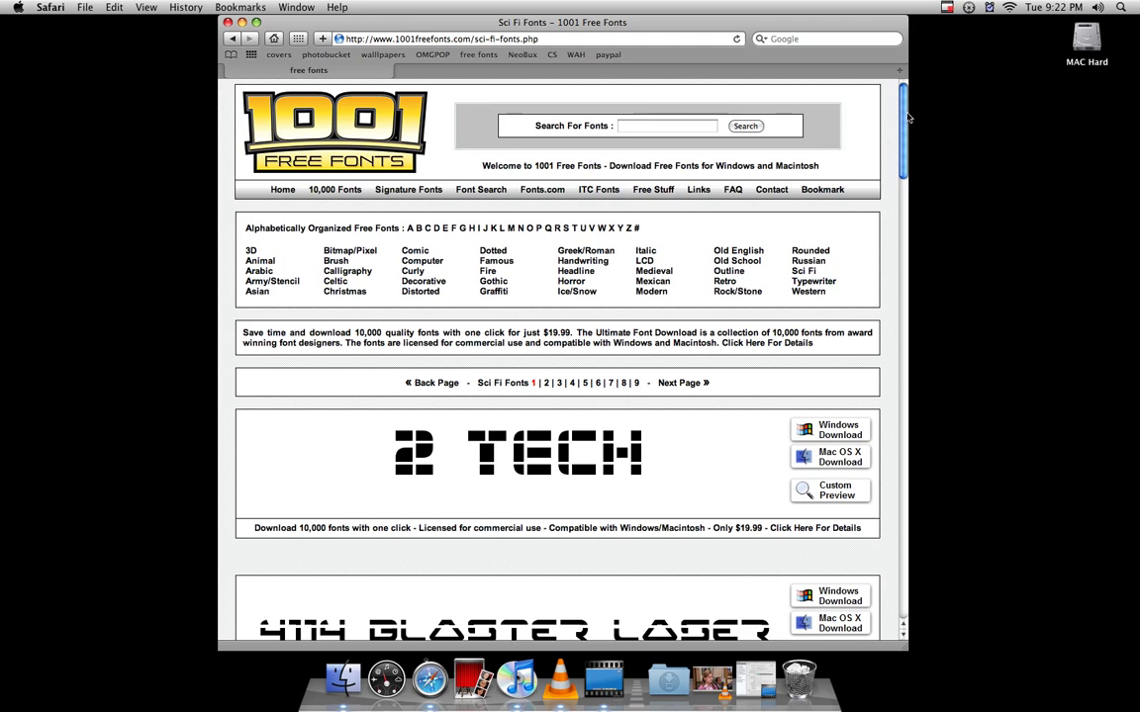
scroll("down", 3)
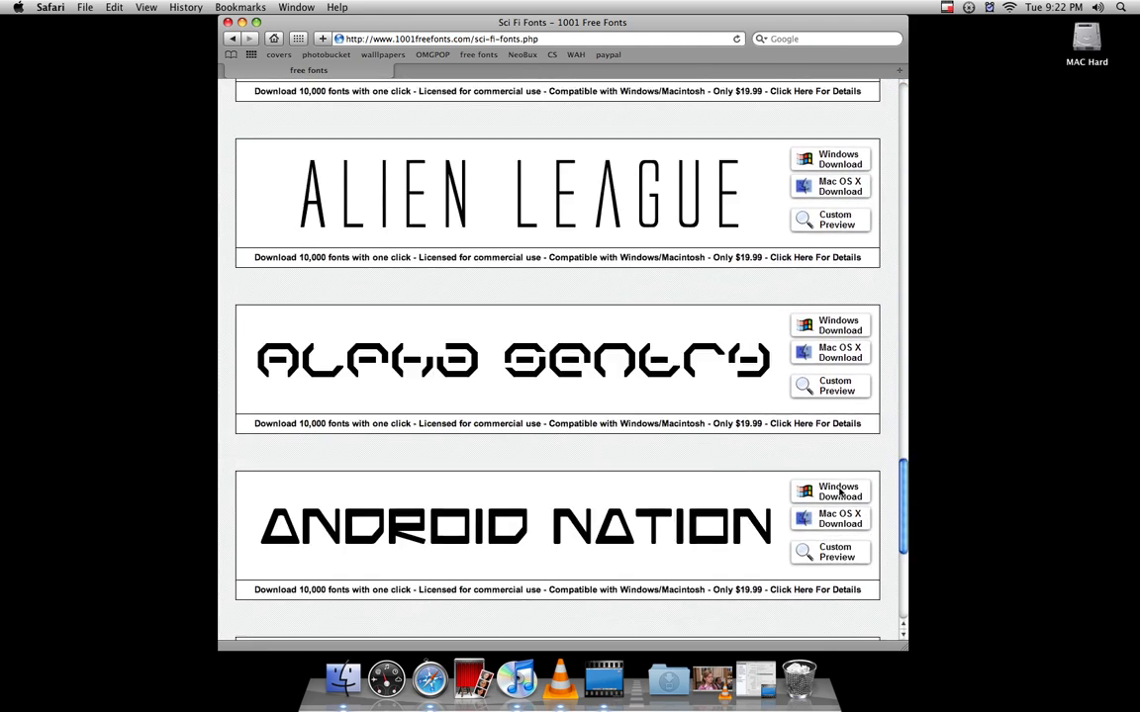
scroll("up", 3)
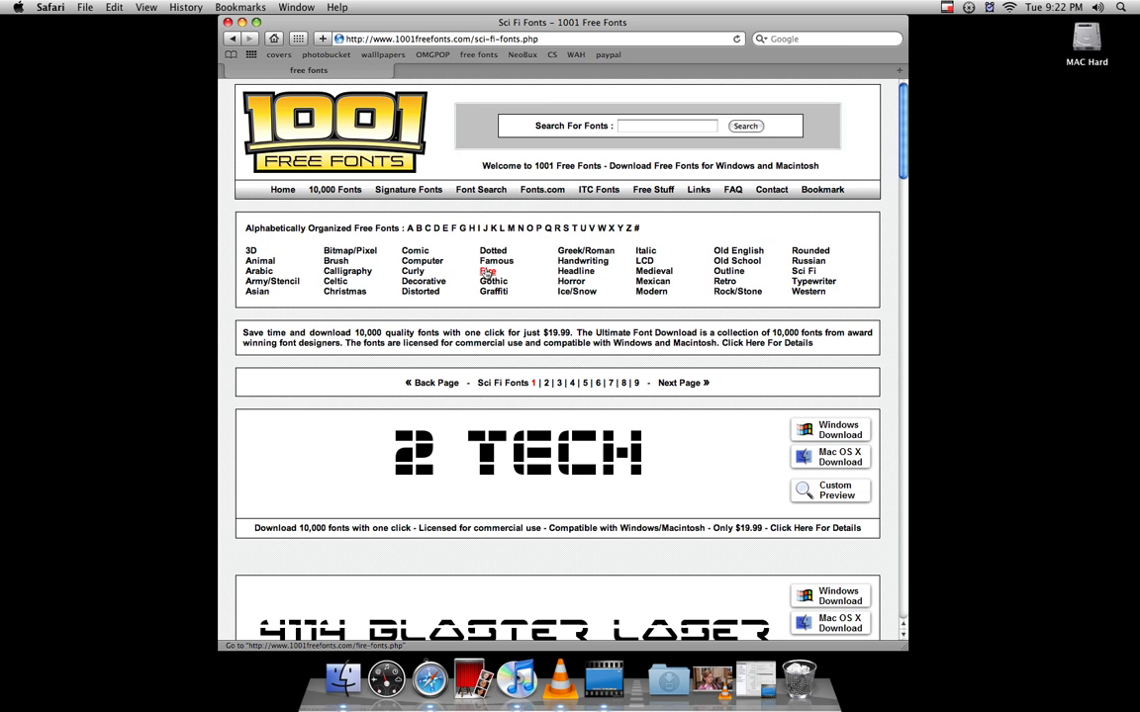
left_click(487, 271)
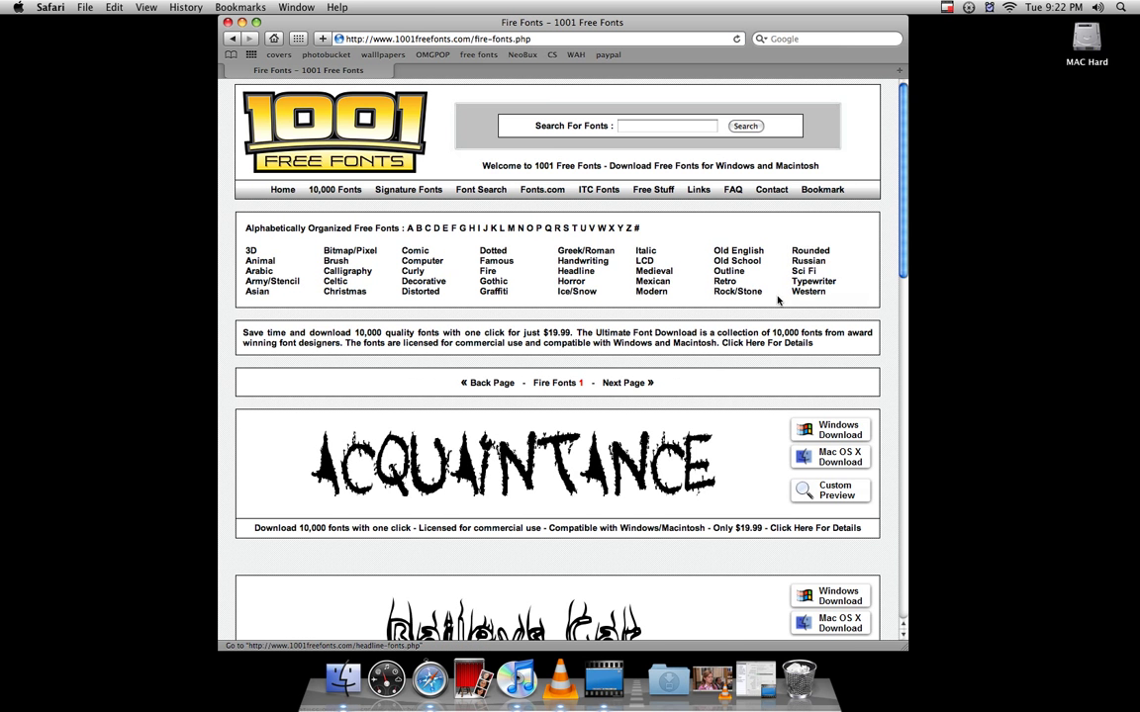
scroll("down", 3)
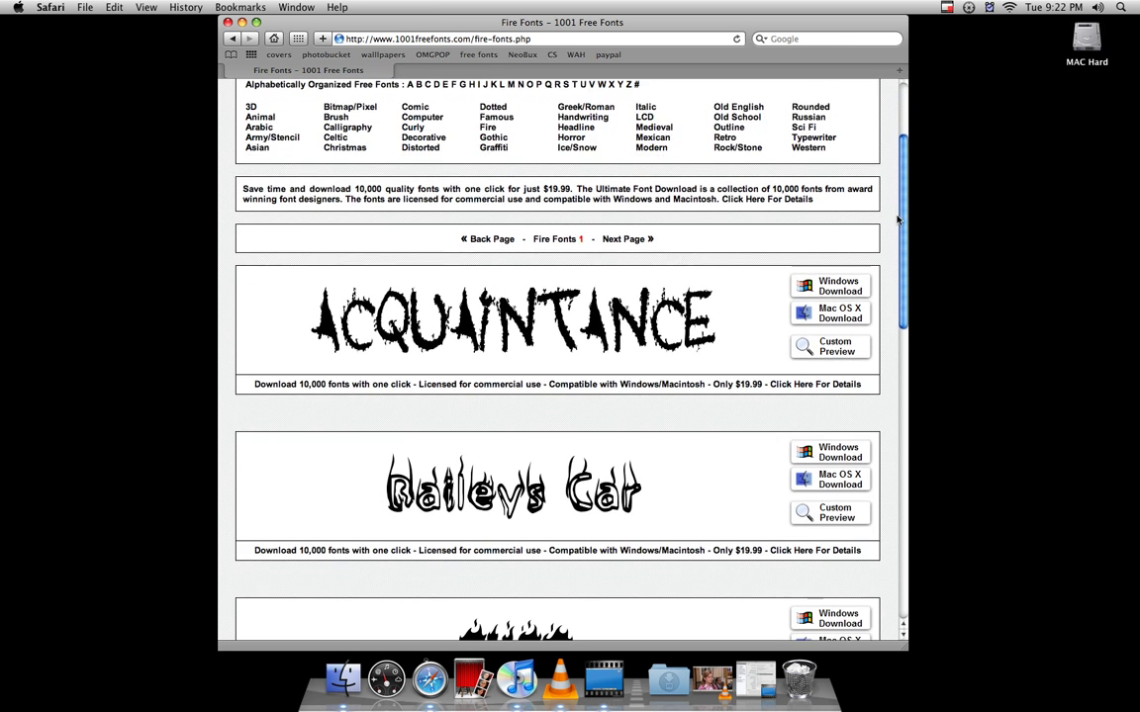
scroll("down", 3)
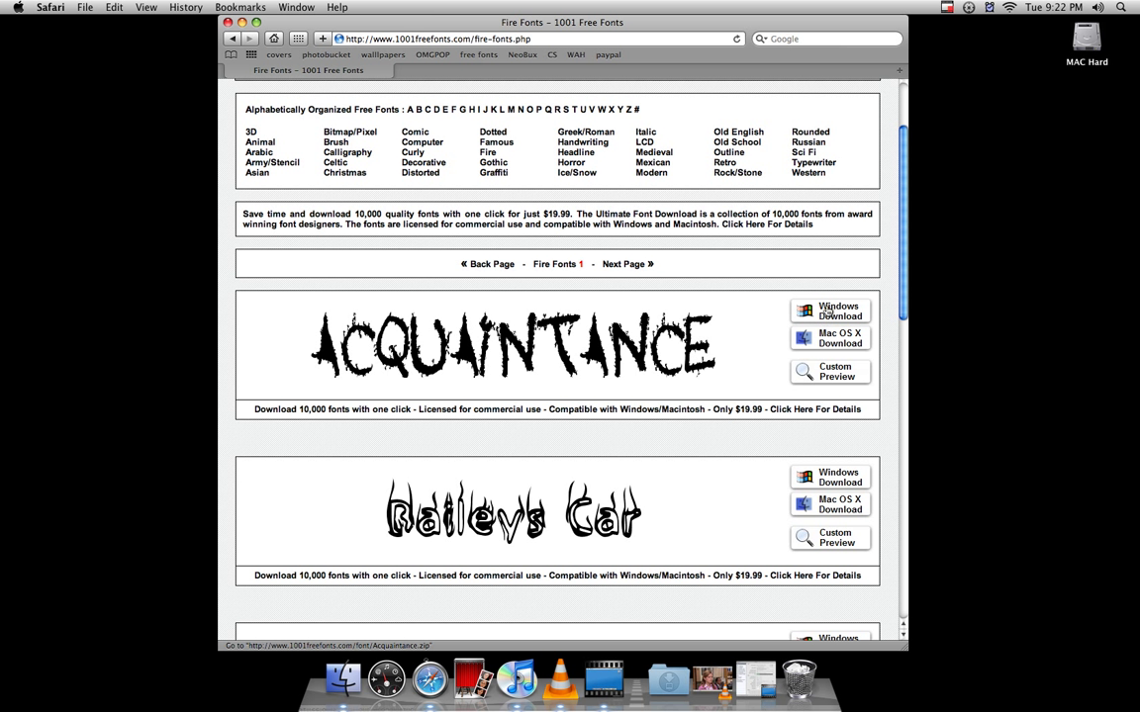
mouse_move(831, 363)
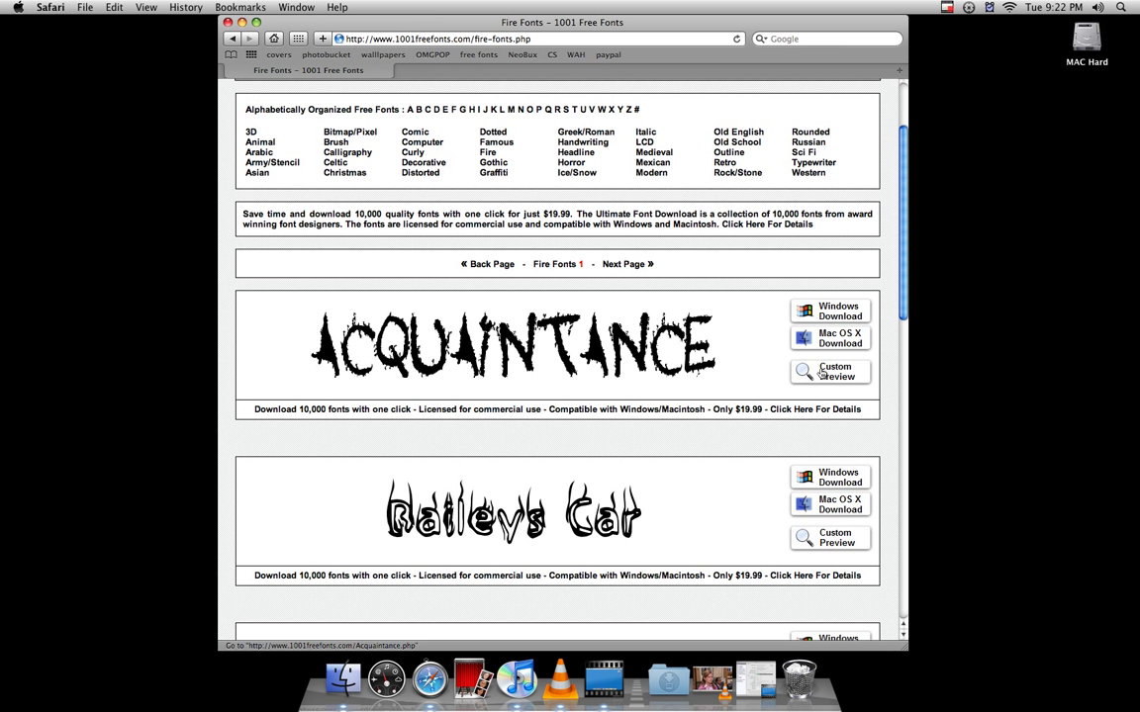
left_click(831, 337)
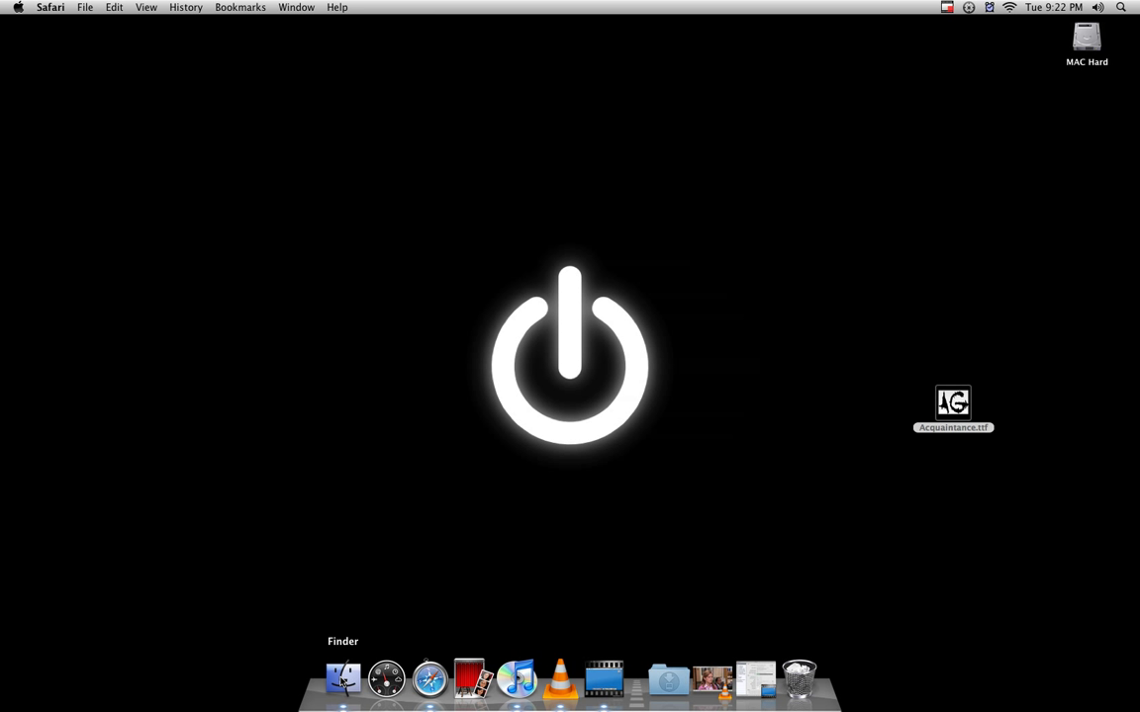
- Open Finder and scroll the Applications folder to start GIMP
left_click(343, 679)
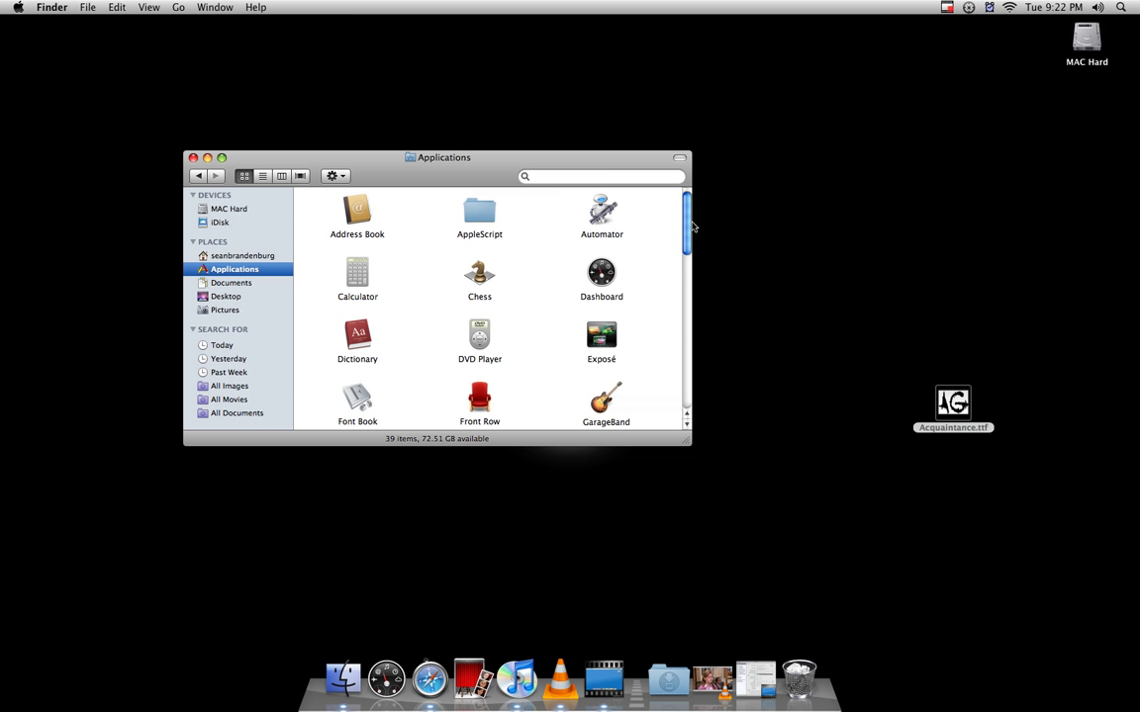
scroll("down", 3)
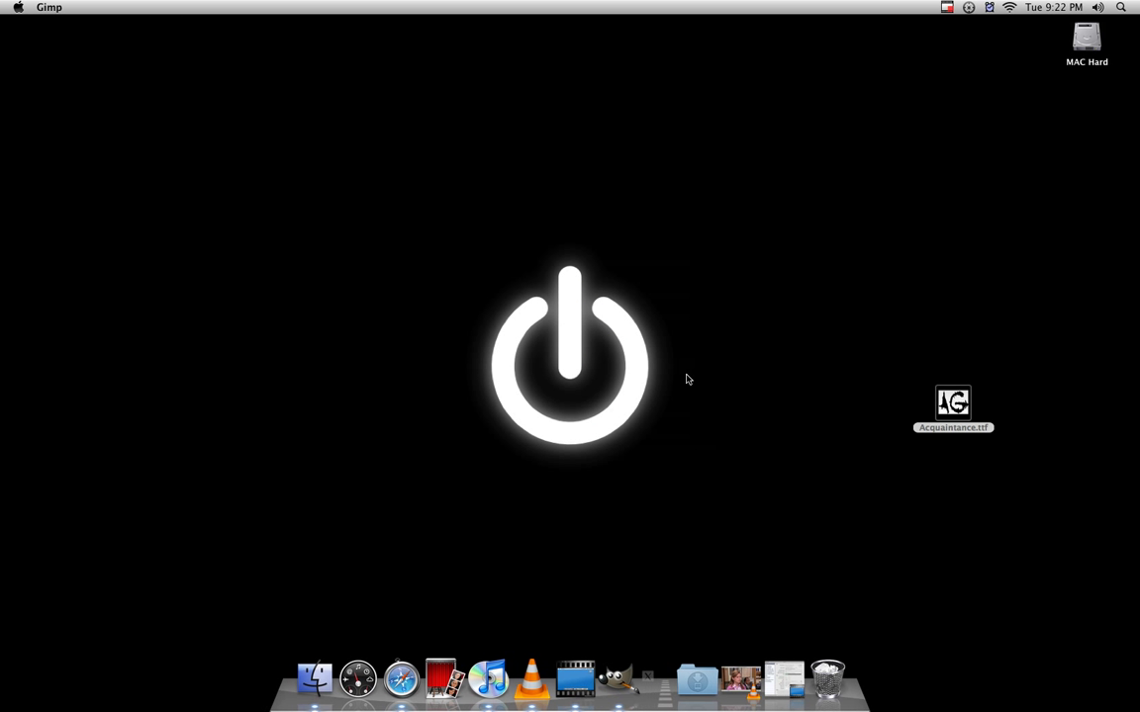
- Wait while GIMP's splash screen loads its script extensions
left_click(785, 460)
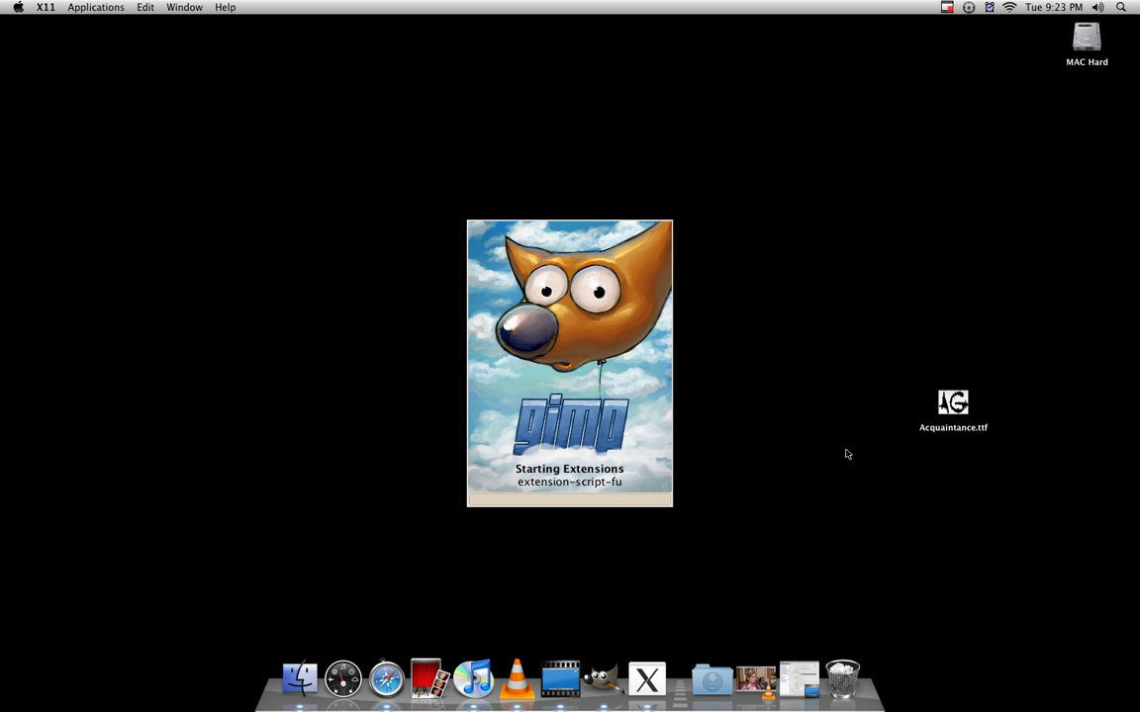
mouse_move(831, 457)
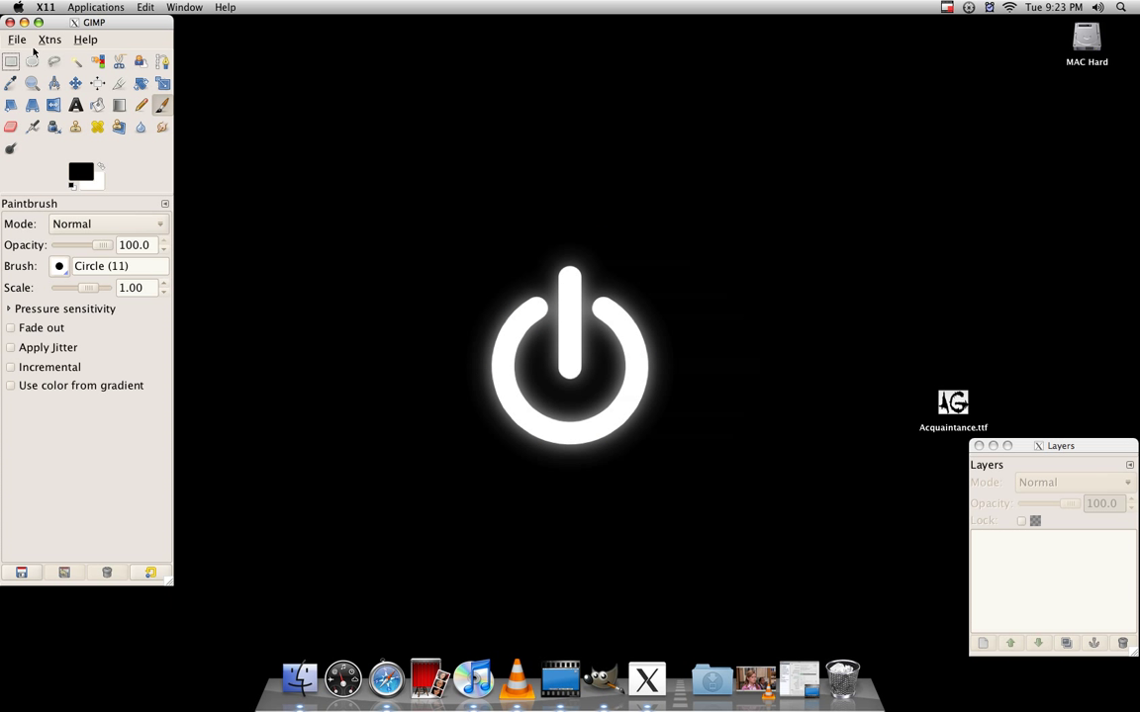
- Open File > Preferences and scroll to the Folders section listing Brushes, Fonts and Plug-Ins
left_click(16, 40)
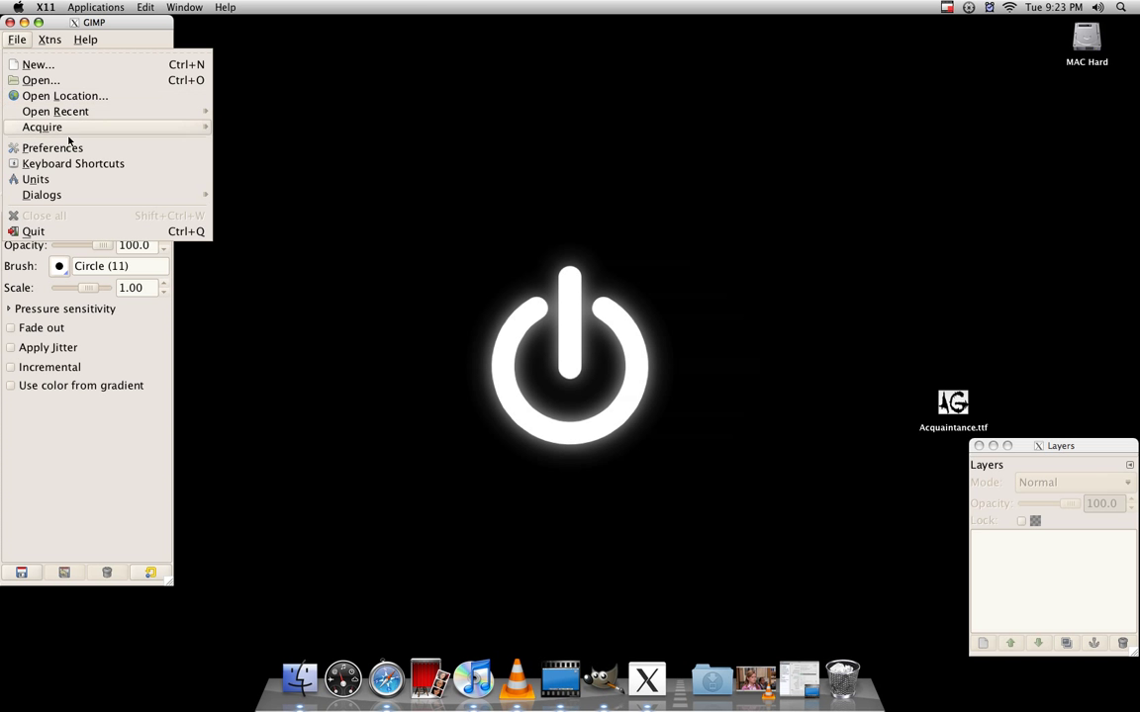
left_click(51, 147)
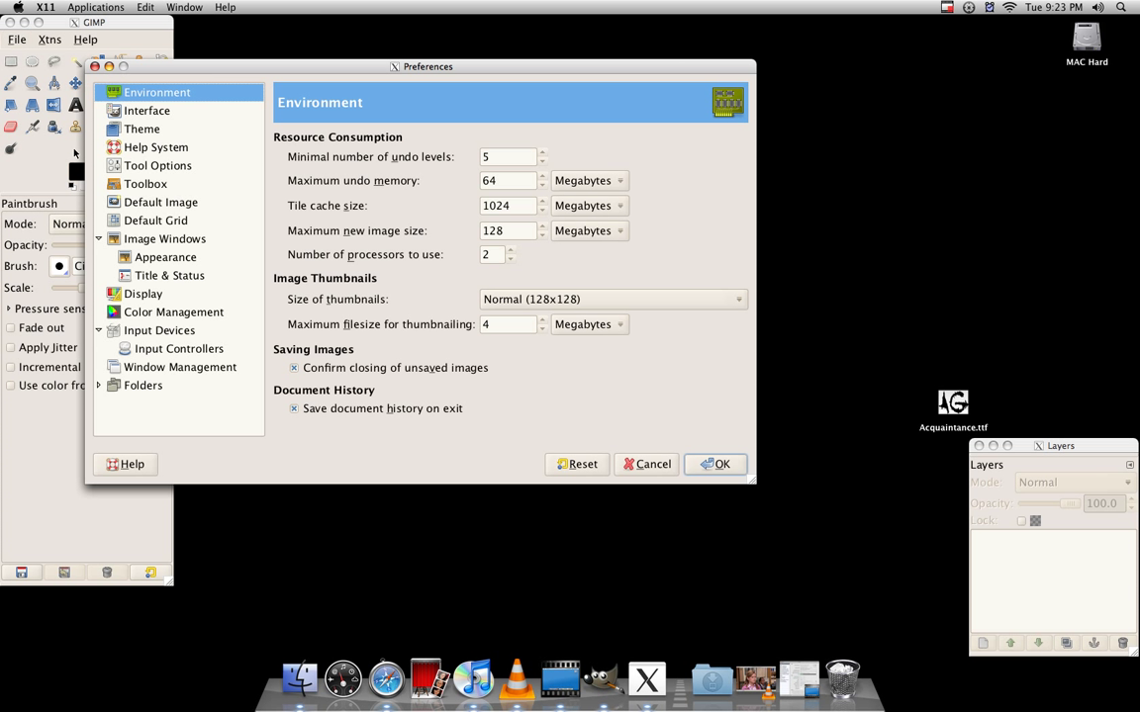
mouse_move(99, 388)
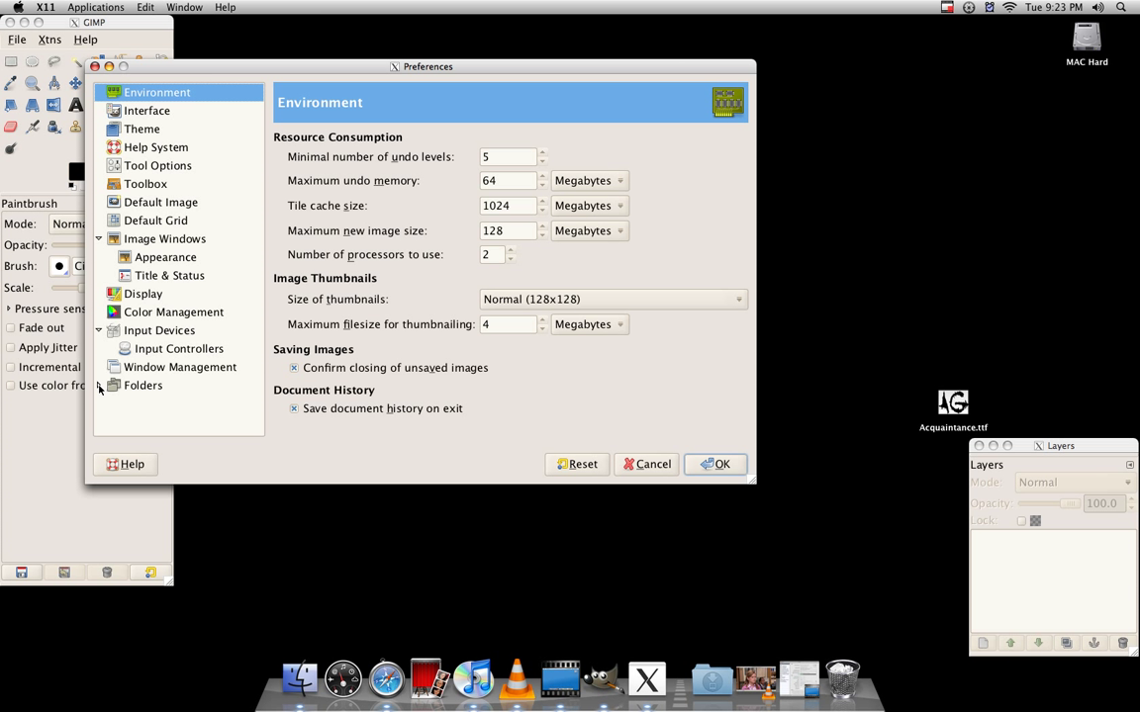
scroll("down", 3)
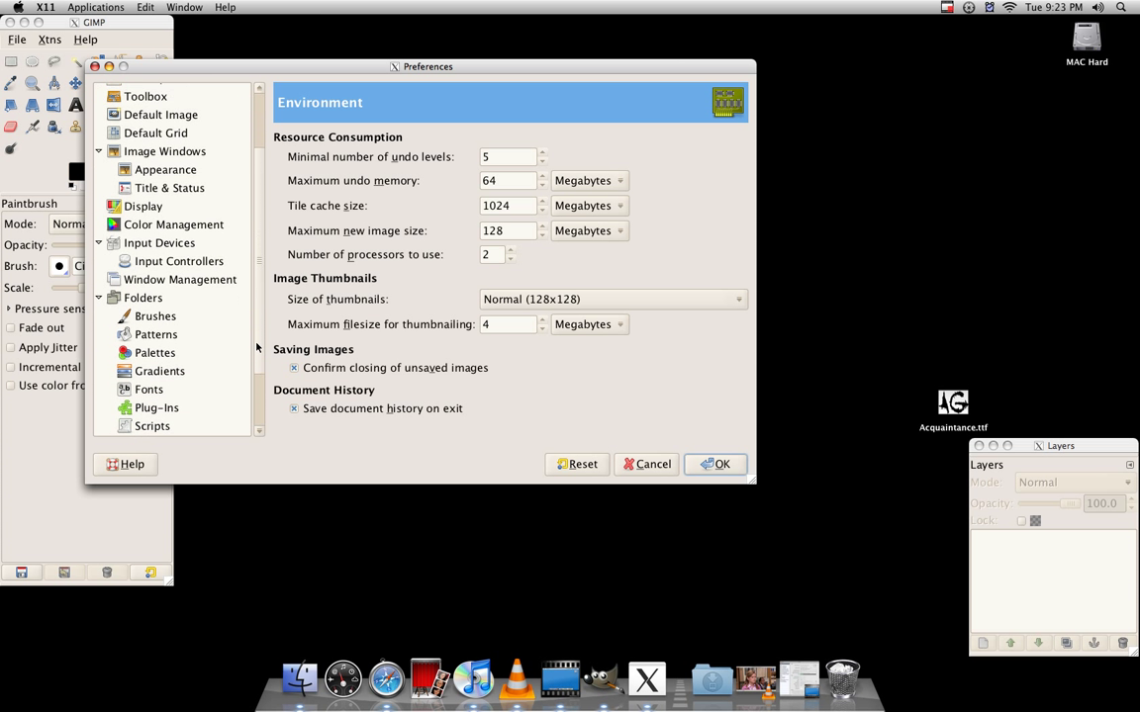
scroll("down", 3)
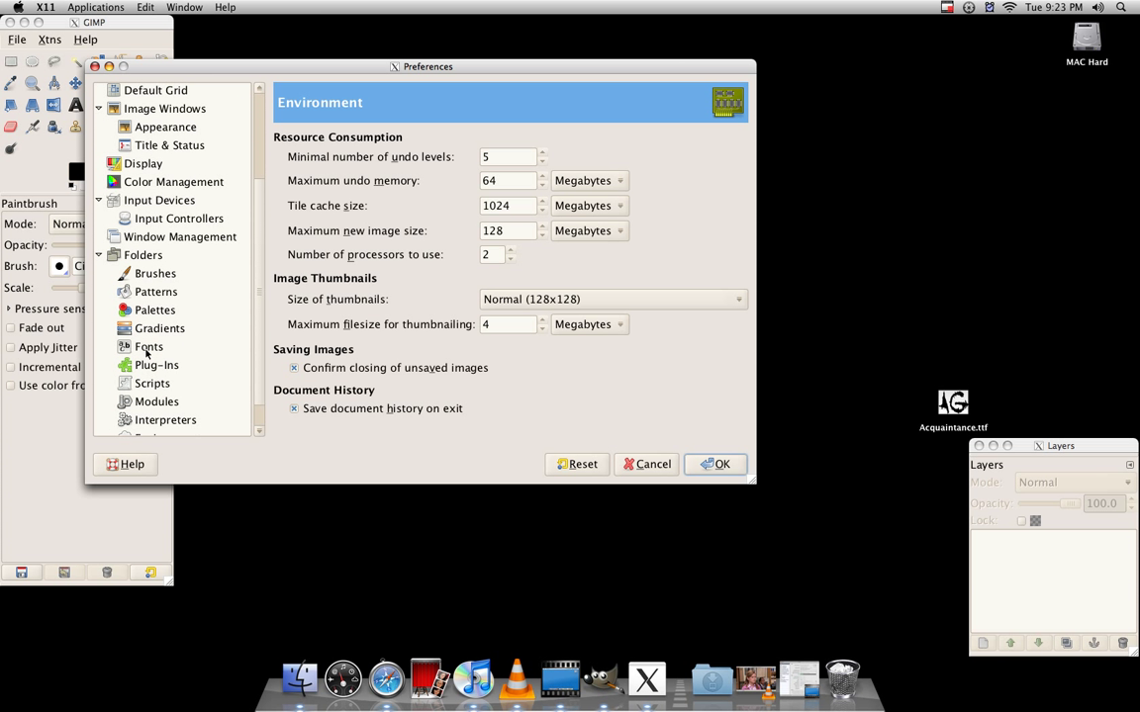
- Show the Fonts folder path ending in AcharmingFont, with a Finder window beside it
left_click(149, 346)
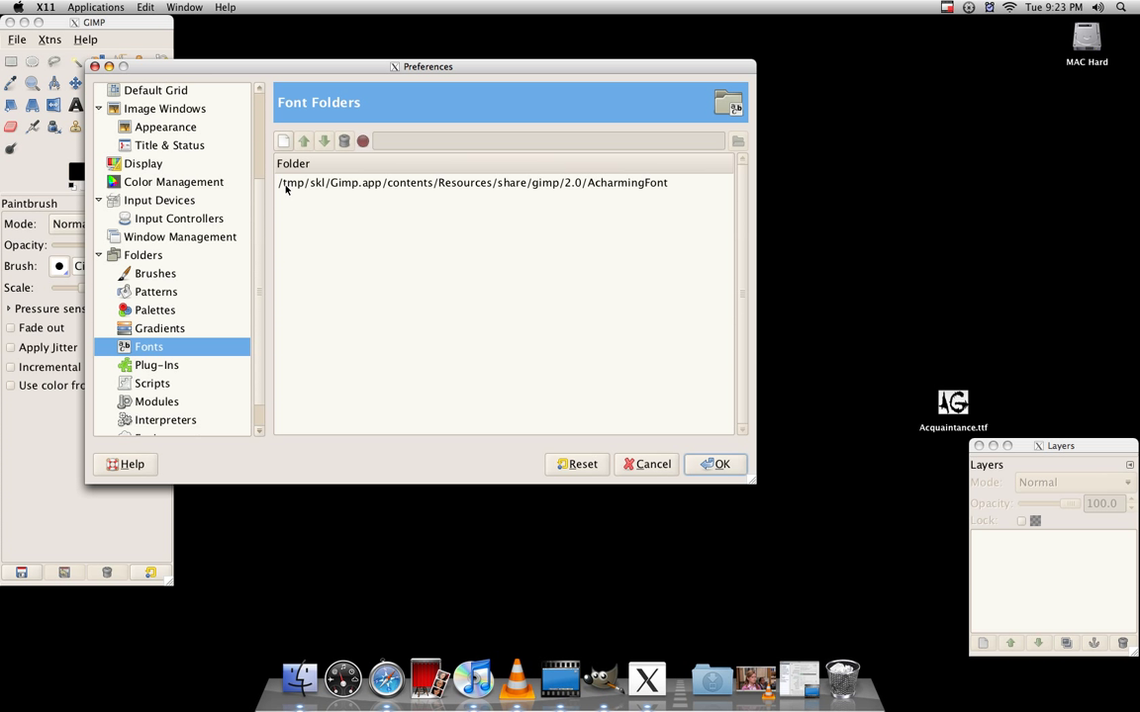
mouse_move(472, 188)
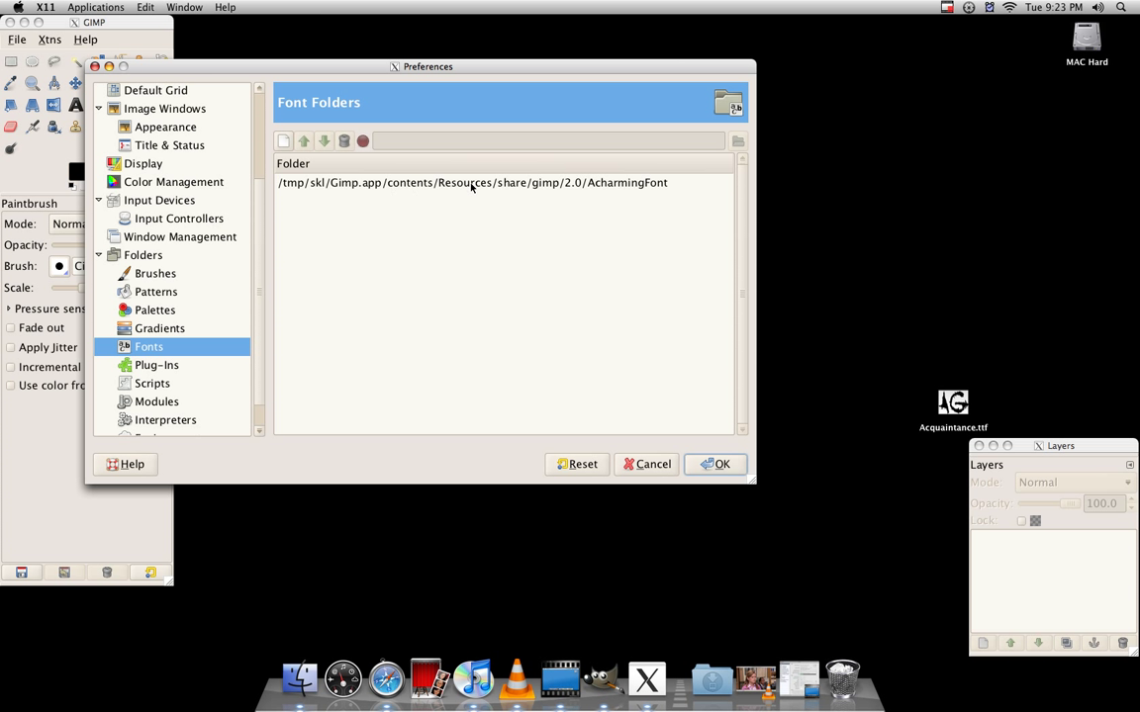
mouse_move(666, 185)
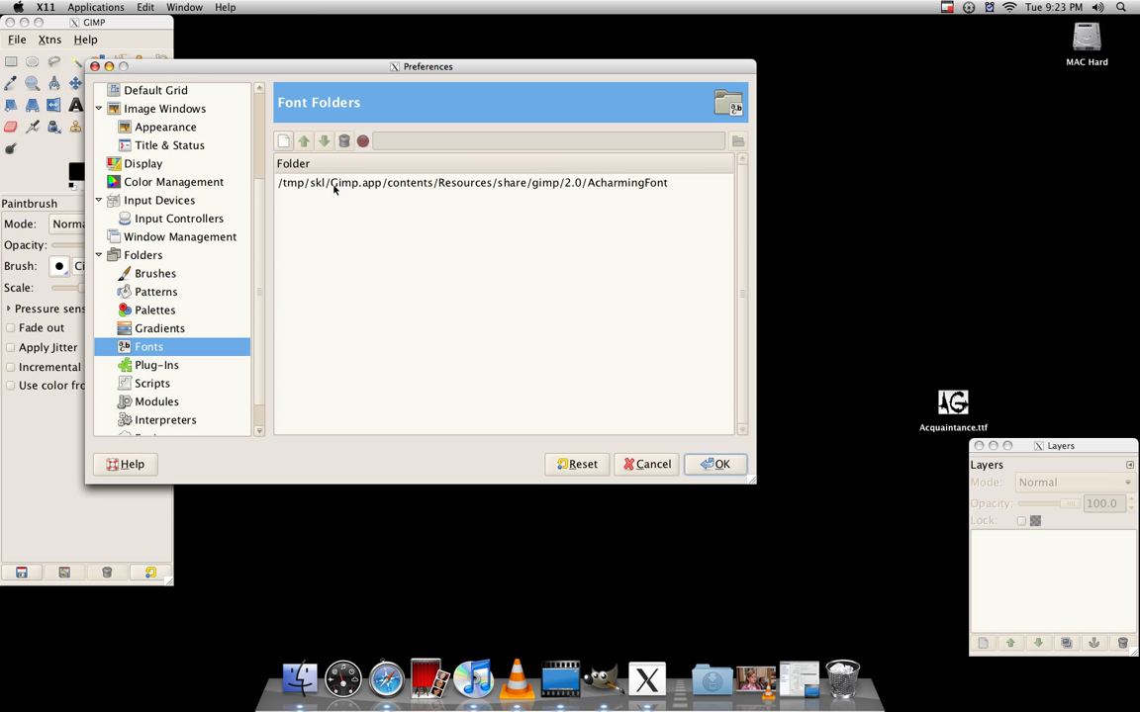
mouse_move(319, 188)
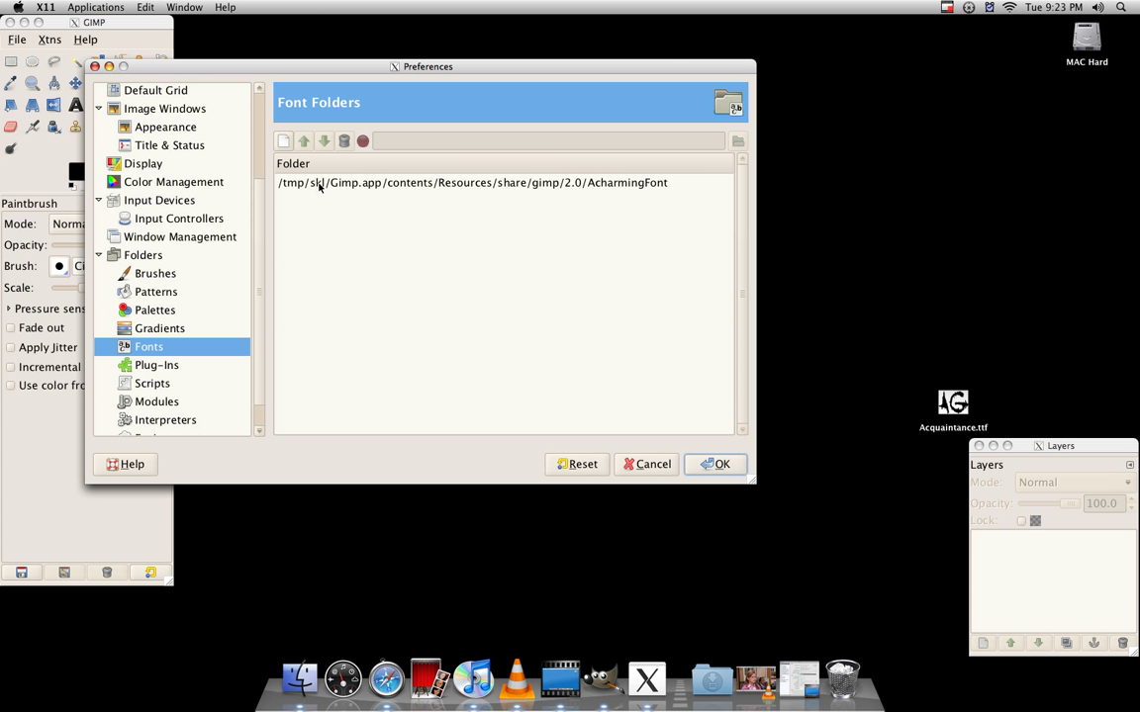
mouse_move(292, 180)
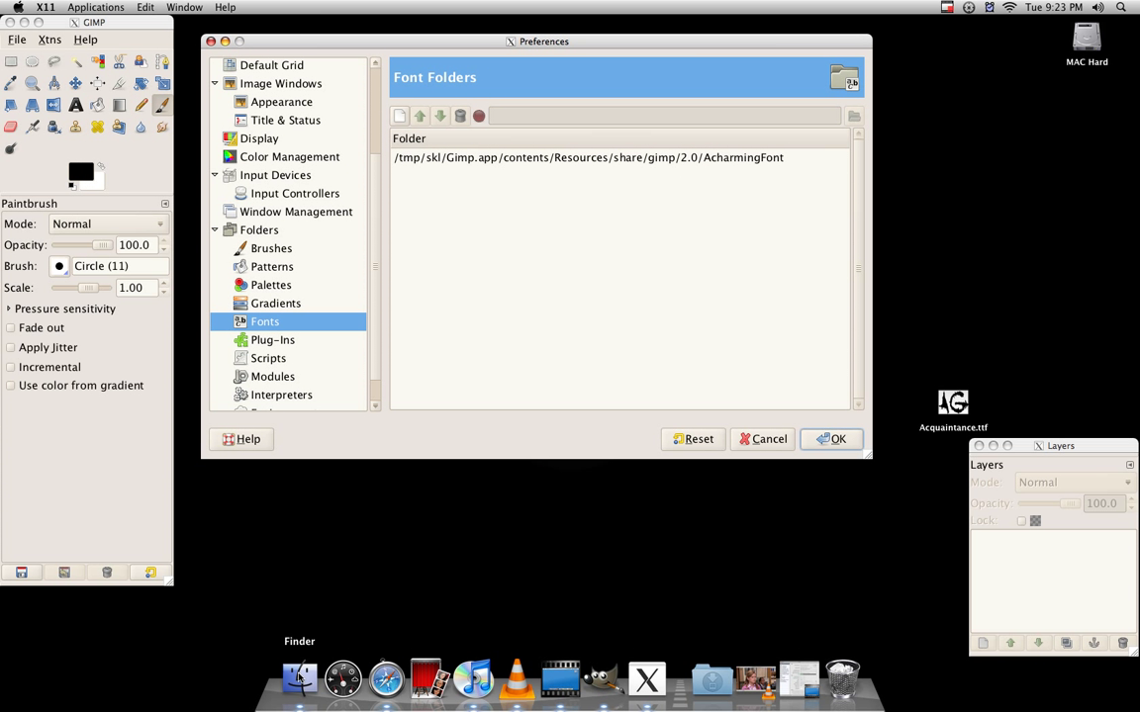
left_click(299, 678)
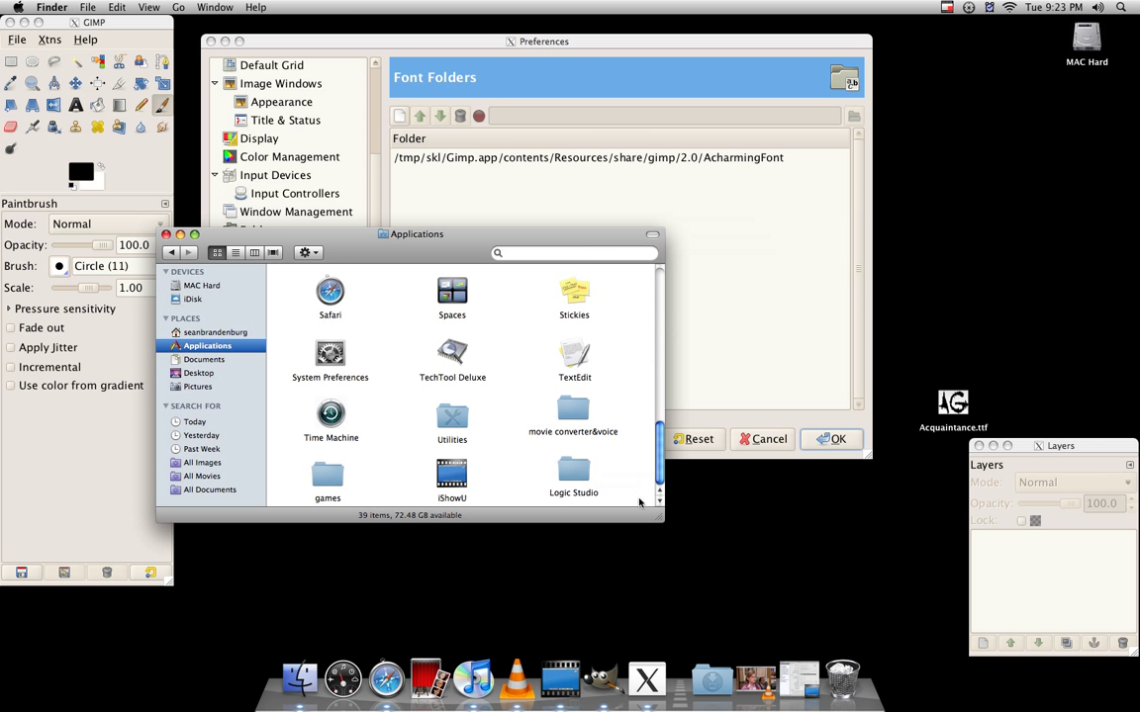
- From movie converter&voice, drill into Gimp's package contents through Resources, share and gimp
double_click(573, 410)
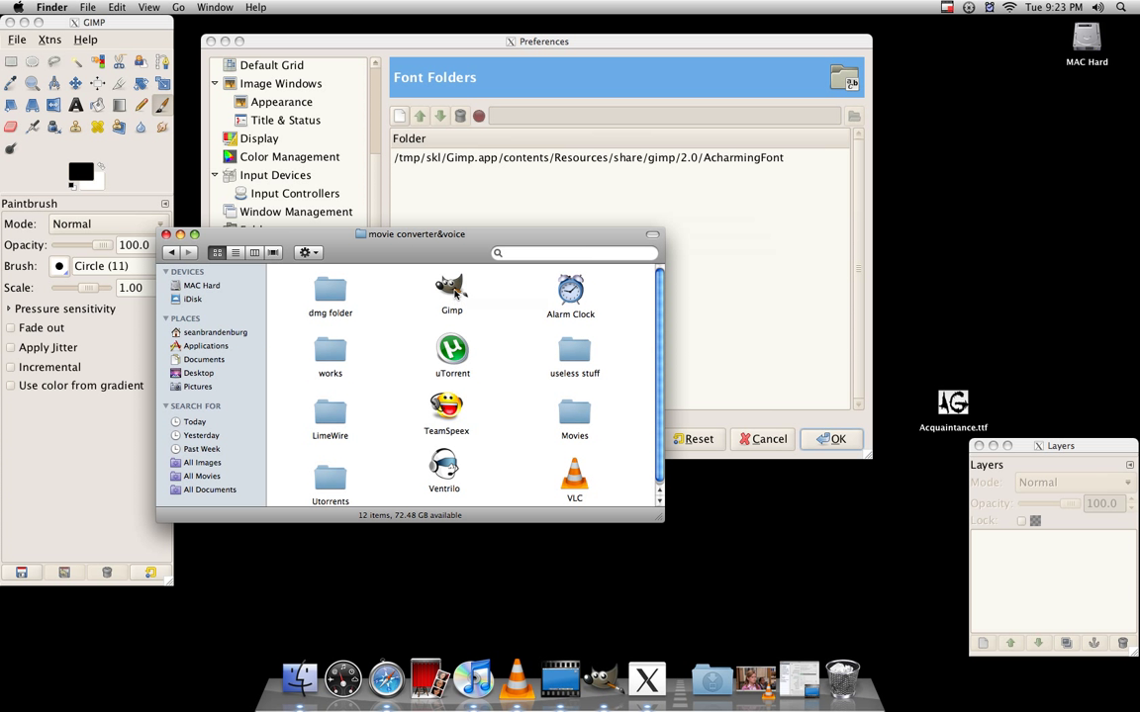
right_click(451, 287)
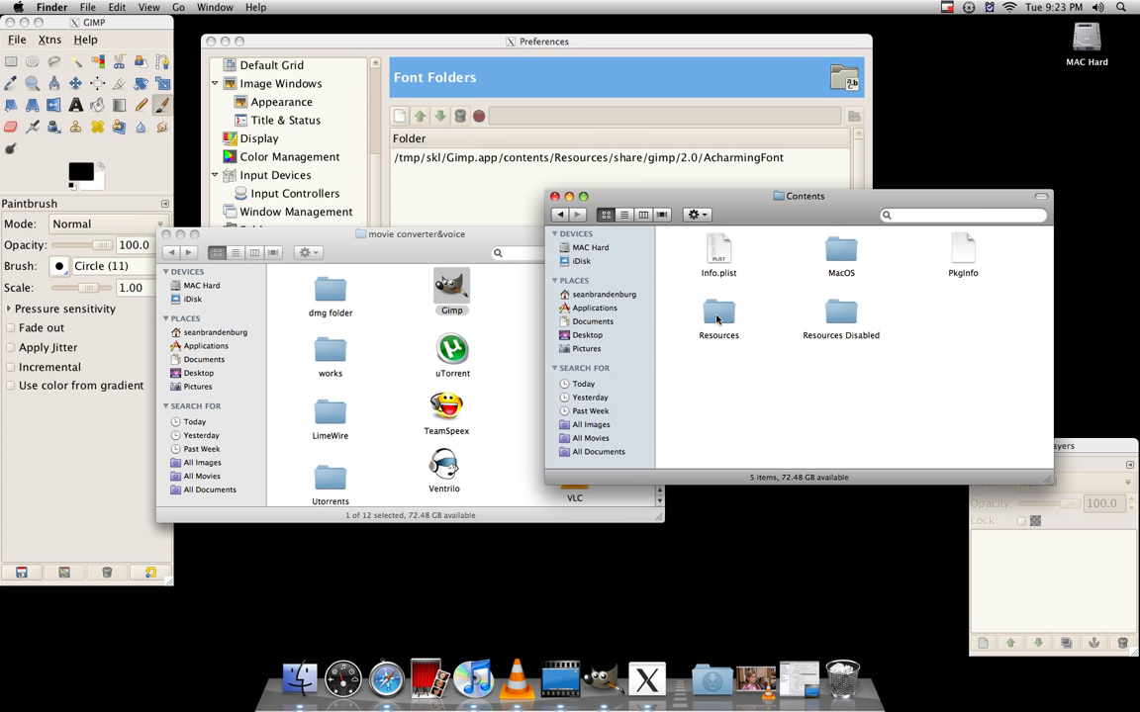
double_click(719, 312)
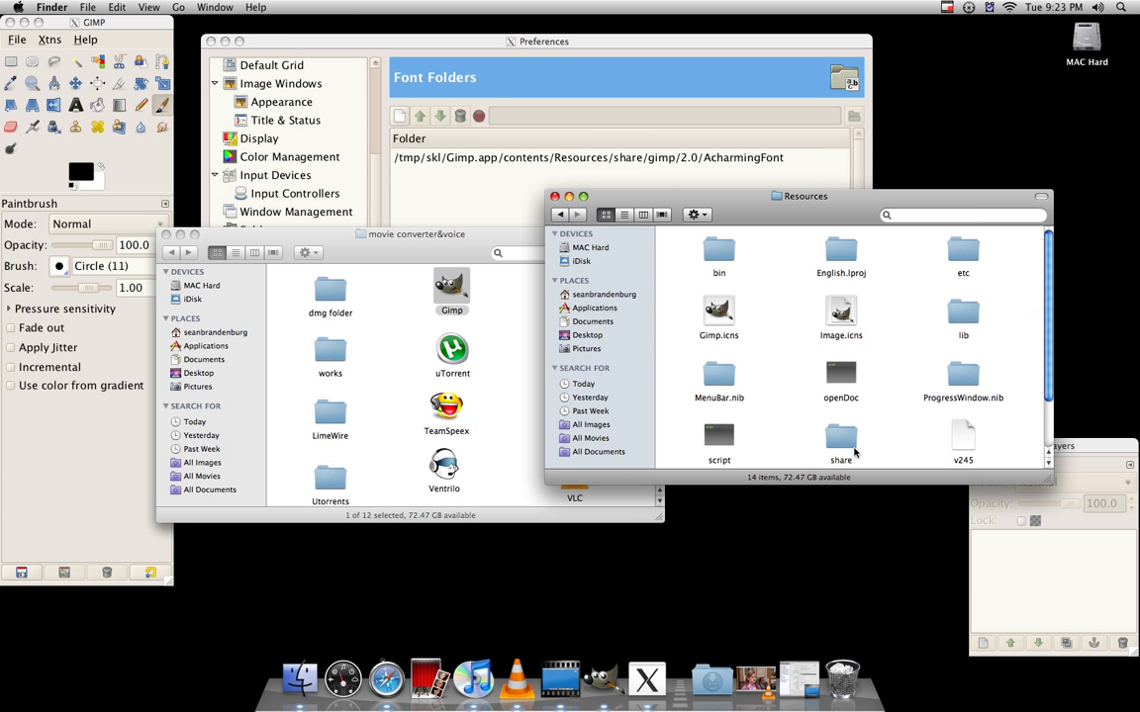
double_click(840, 441)
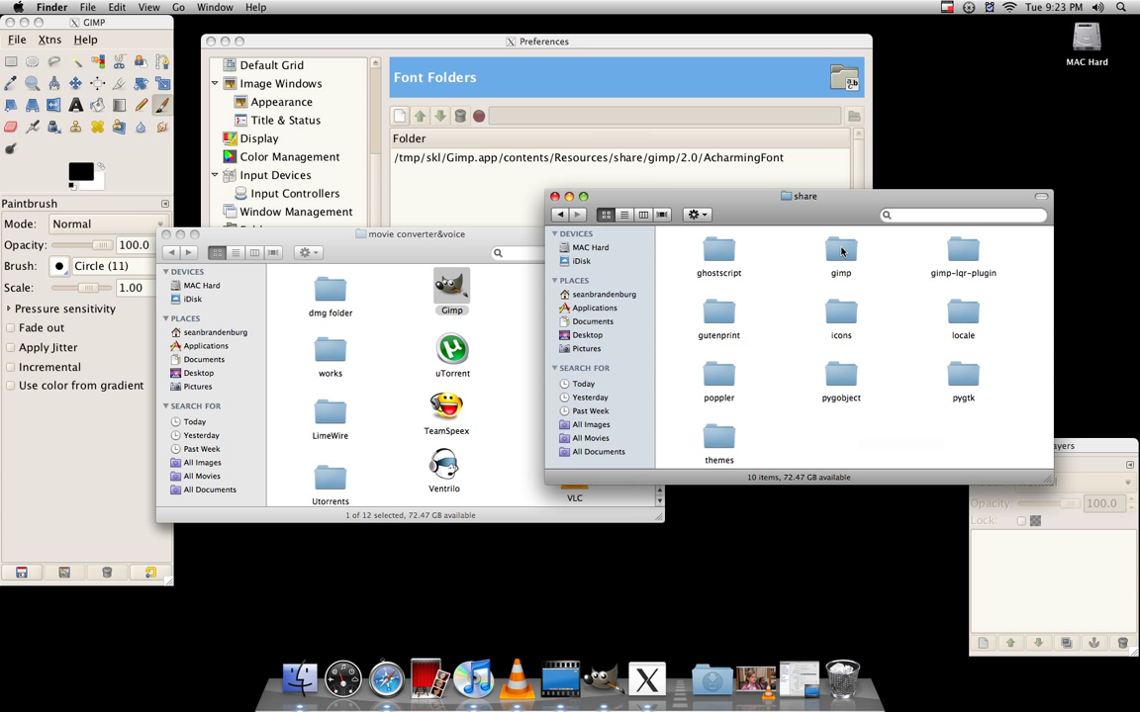
double_click(840, 252)
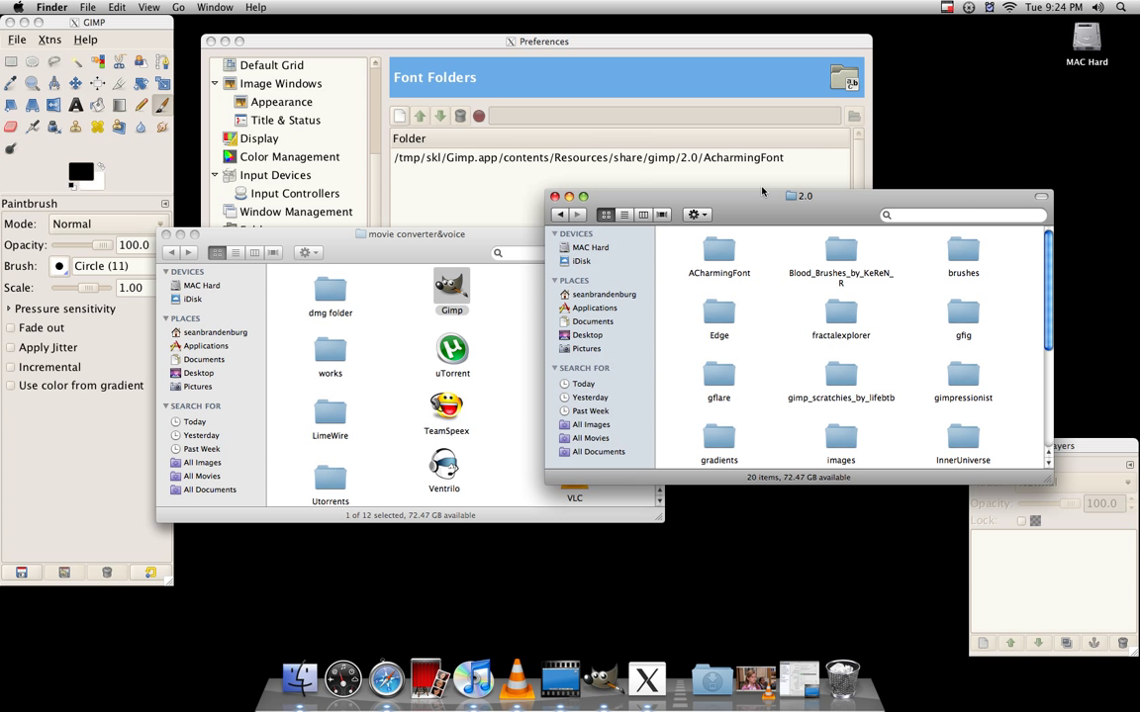
- Browse the fonts in the ACharmingFont folder, then choose Quit for X11
left_click(718, 252)
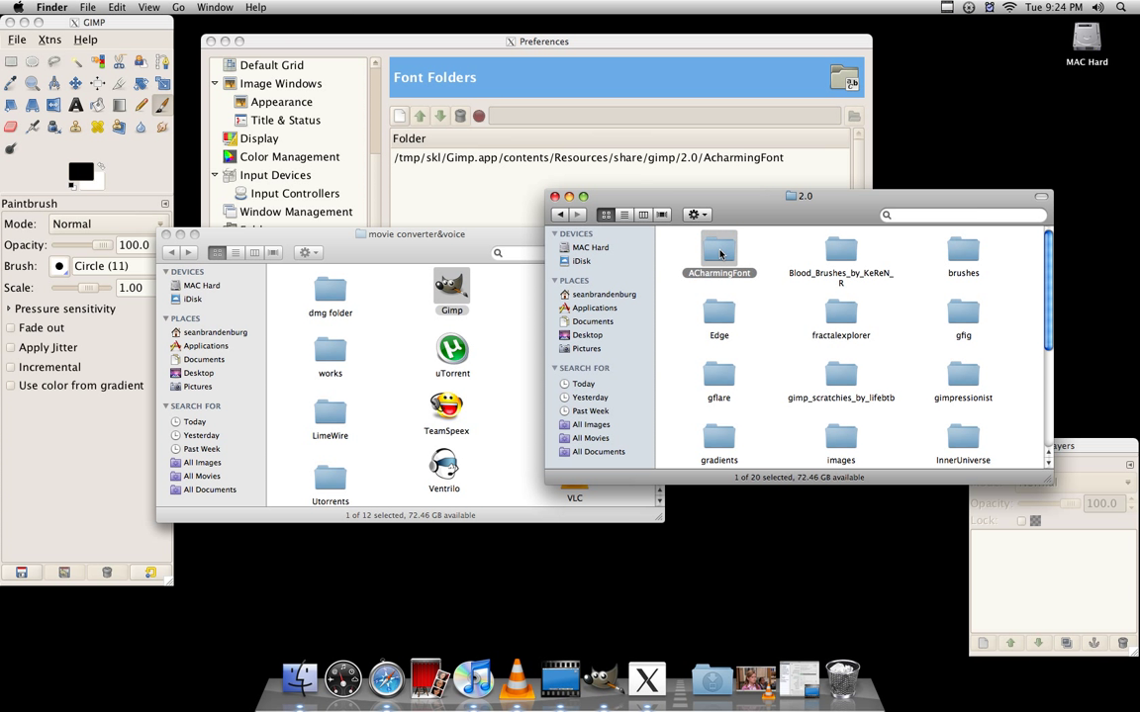
double_click(719, 250)
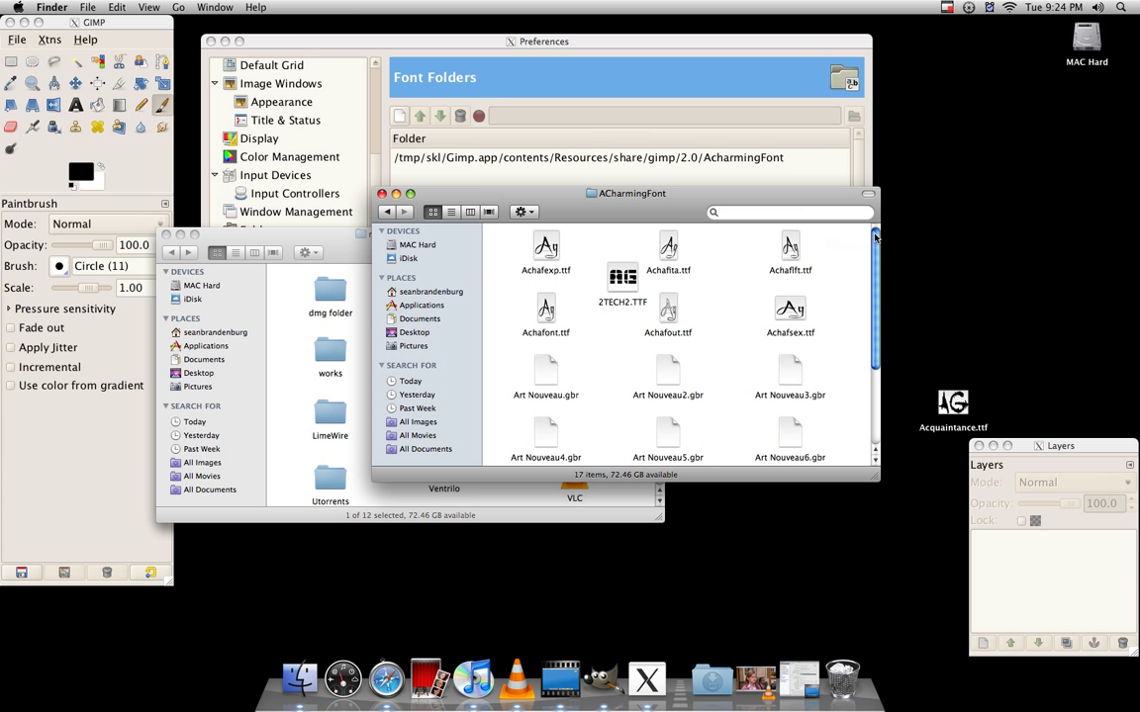
scroll("down", 3)
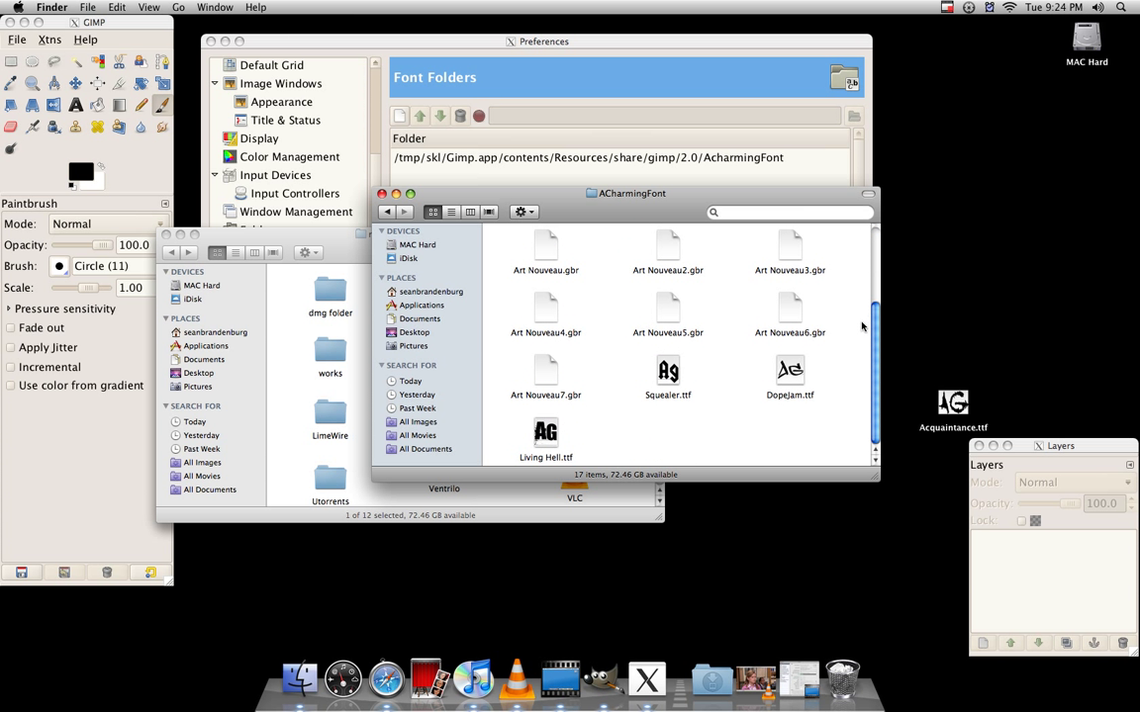
left_click(667, 427)
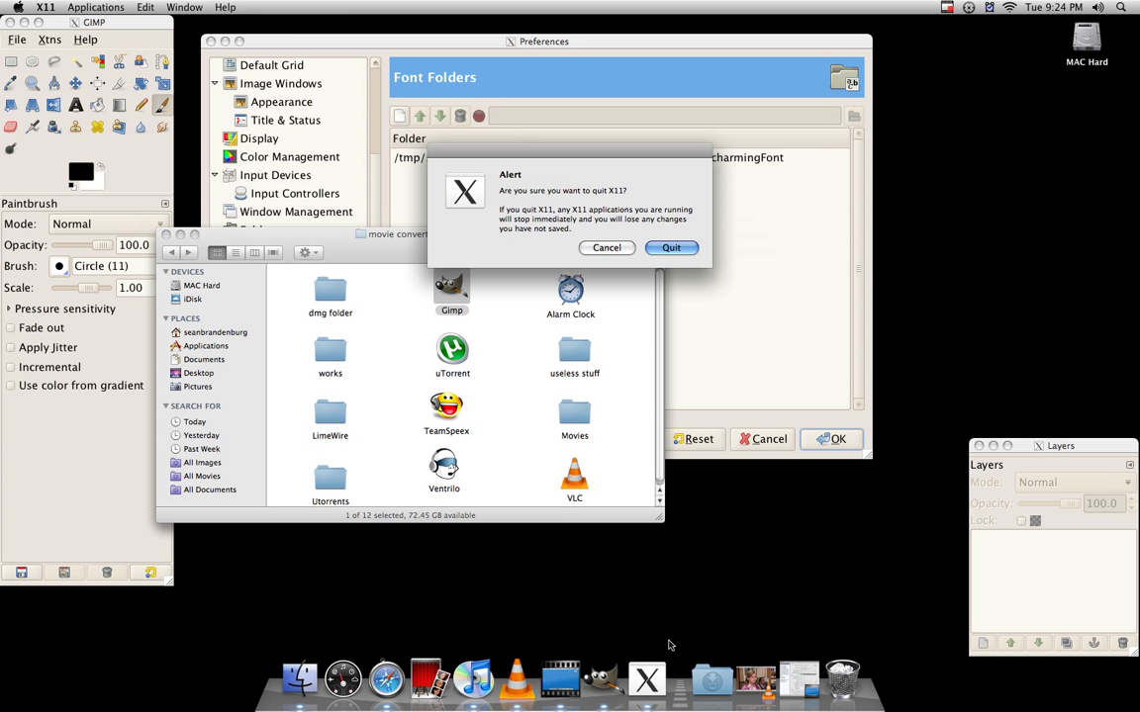
- Confirm quitting X11, move the Finder window aside and relaunch the Gimp application
left_click(671, 247)
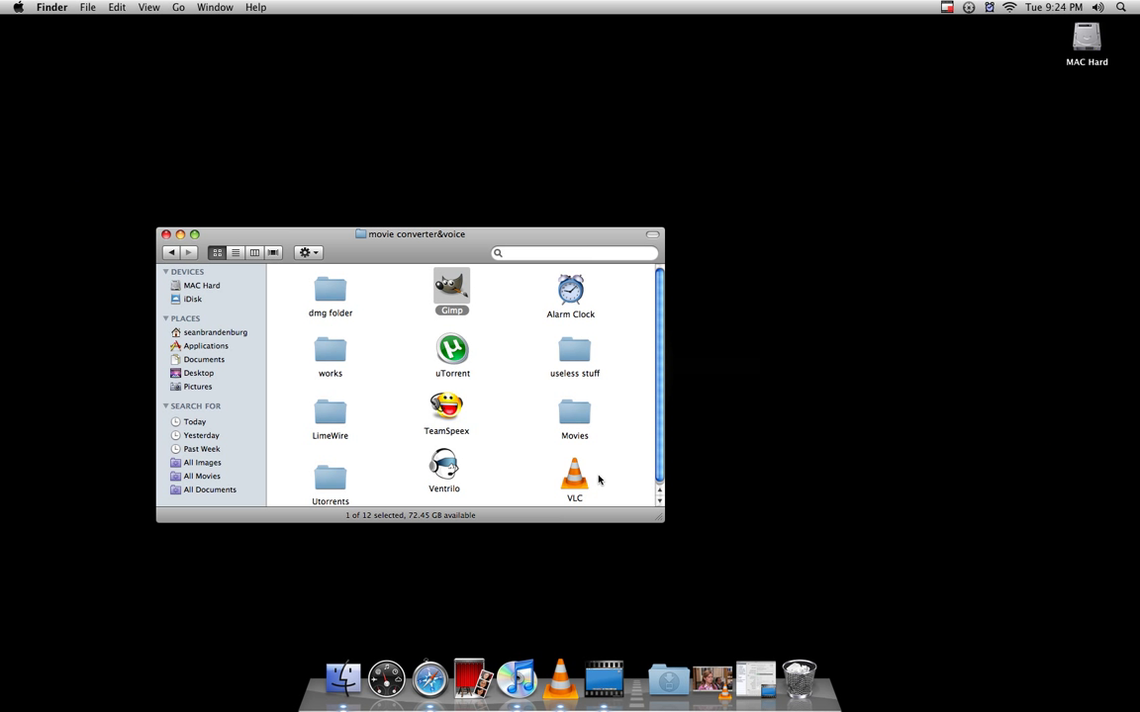
double_click(451, 287)
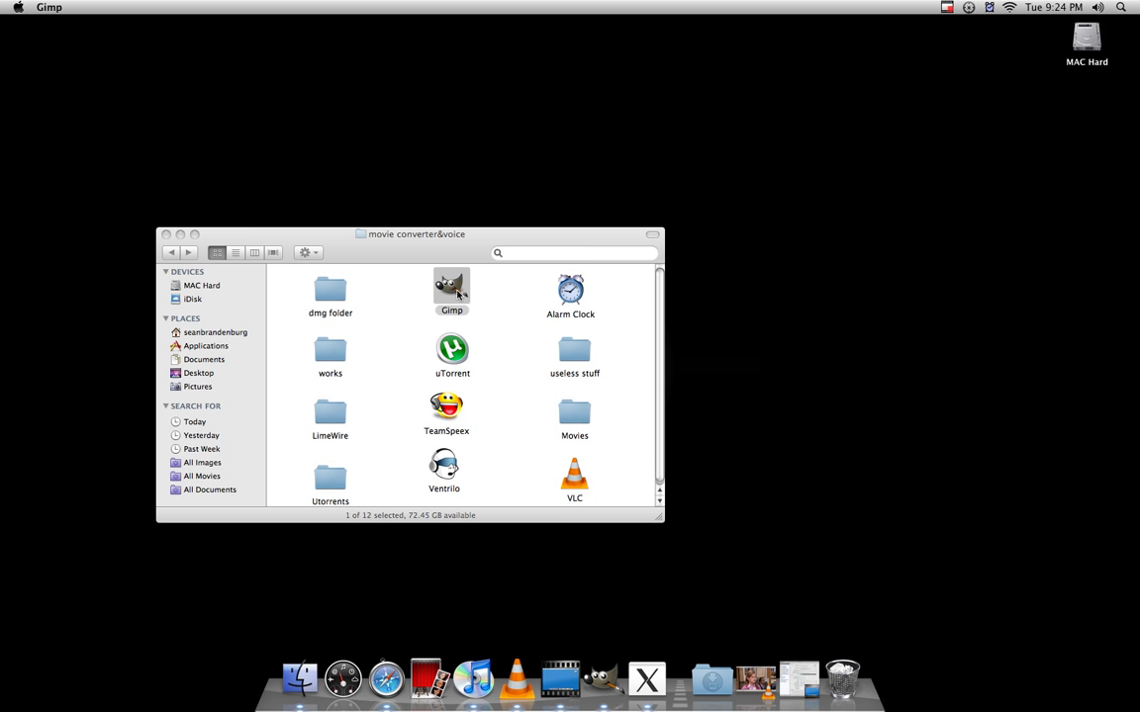
left_click_drag(416, 233, 719, 247)
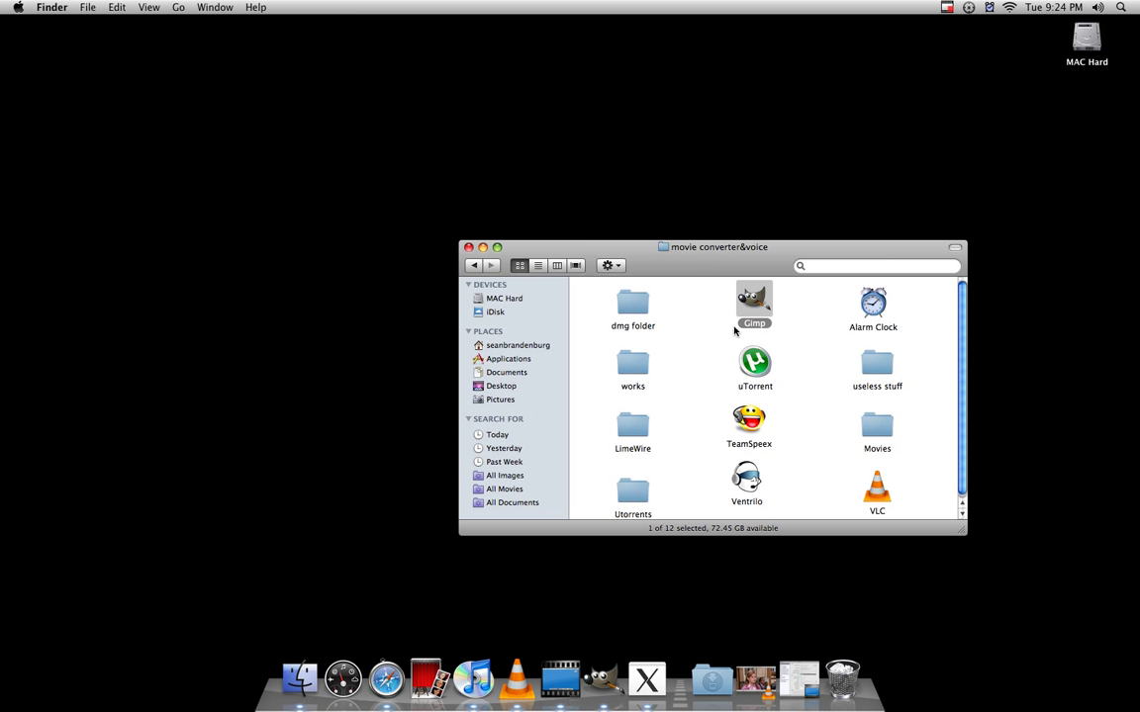
double_click(754, 301)
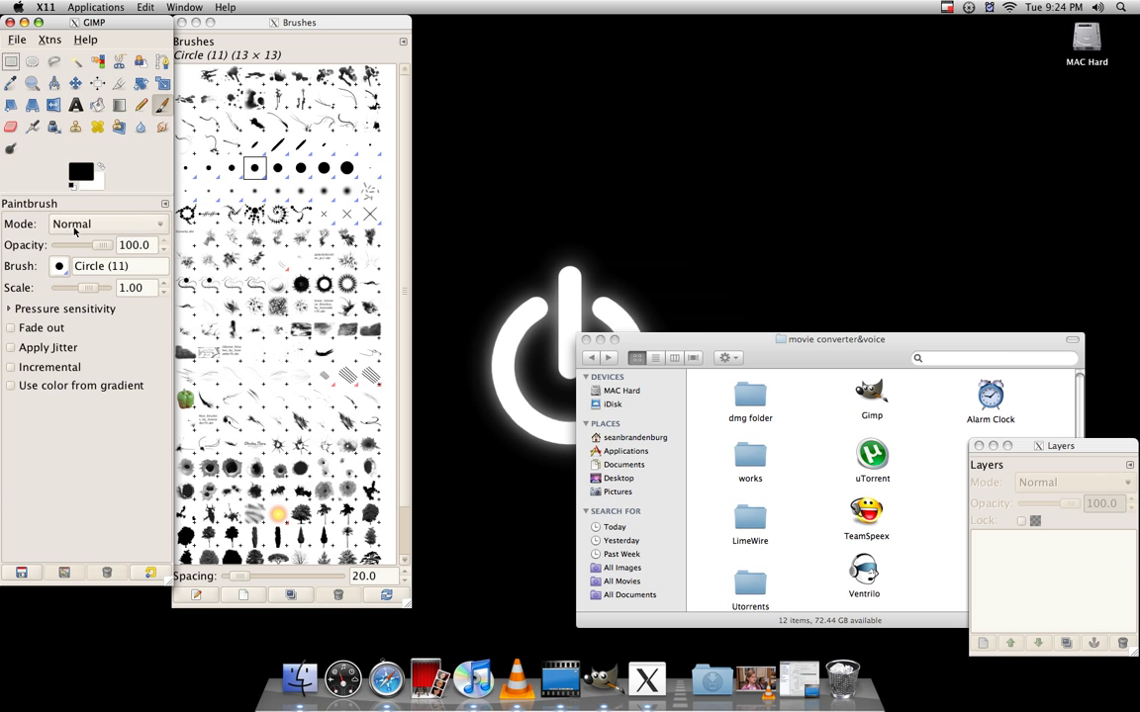
- Select the Text tool and set its font to Acquaintance
left_click(75, 105)
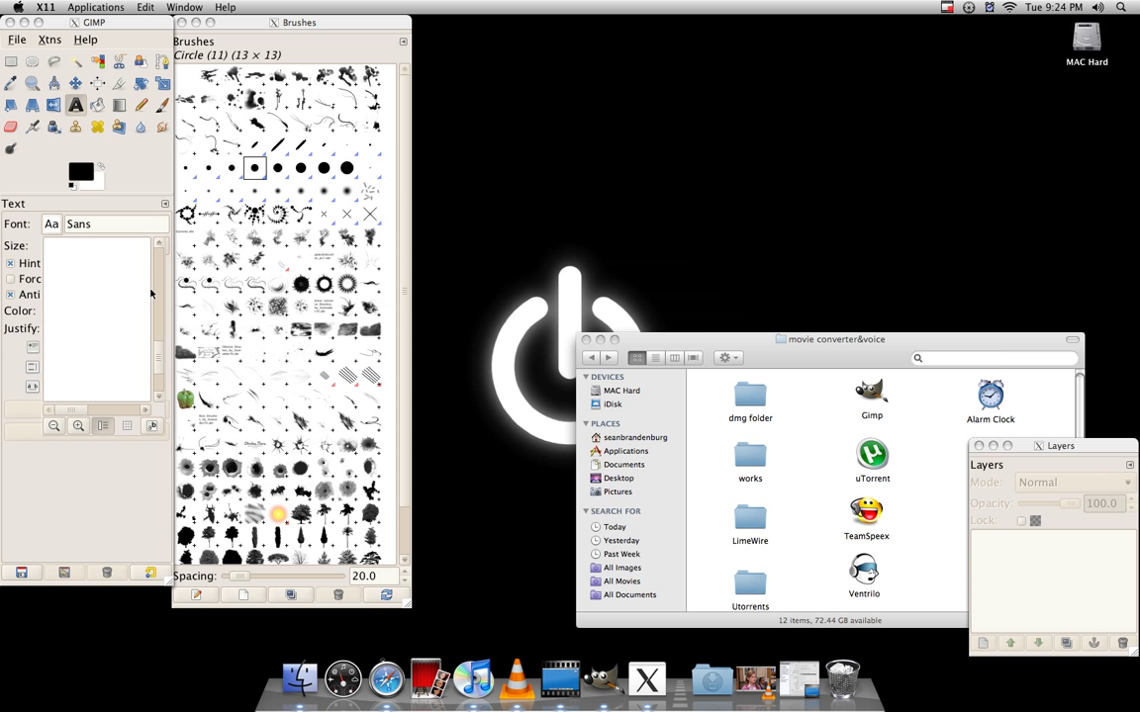
left_click(52, 224)
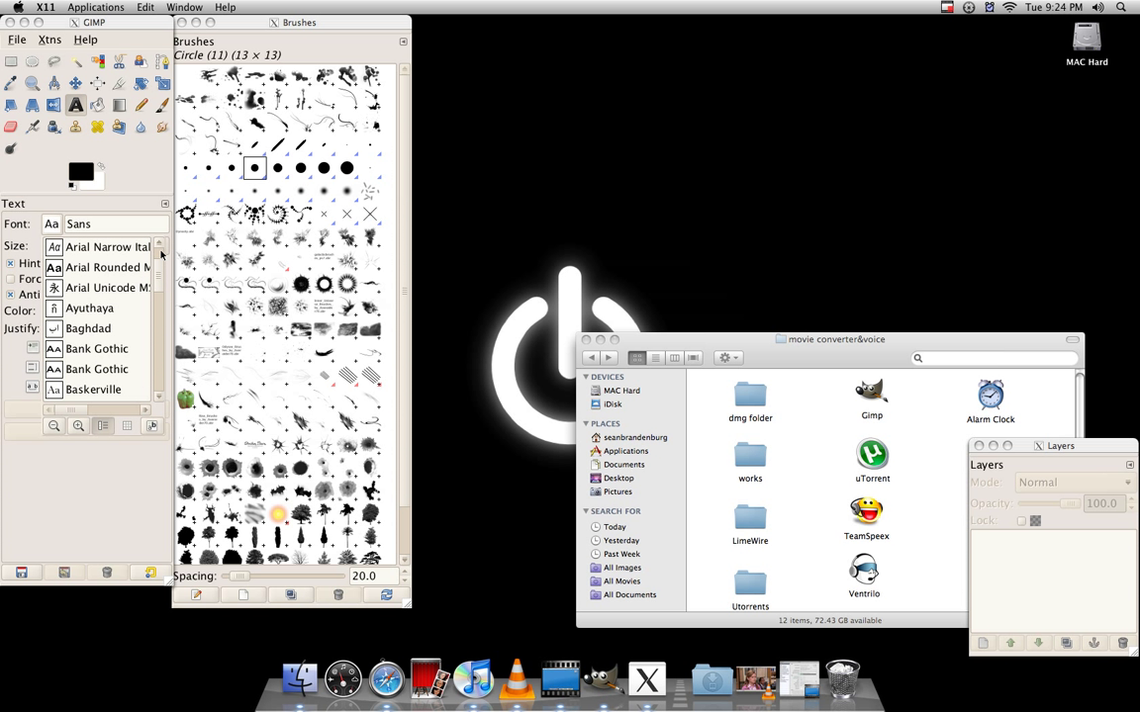
left_click(946, 7)
type("ac")
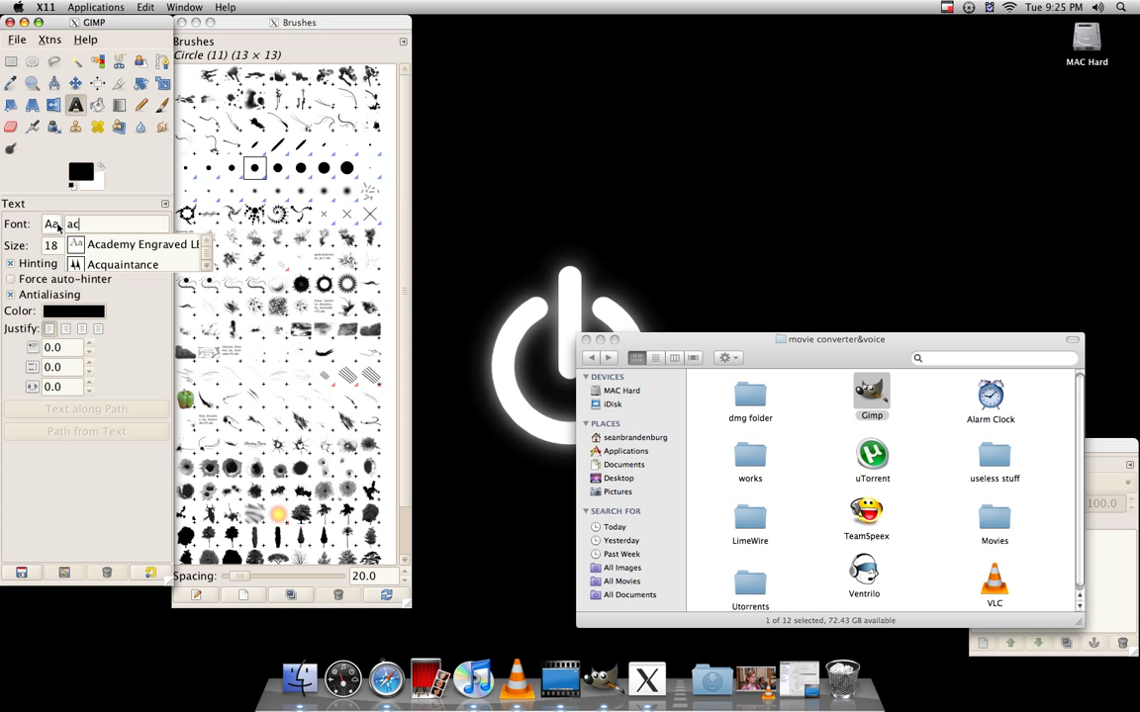
left_click(123, 264)
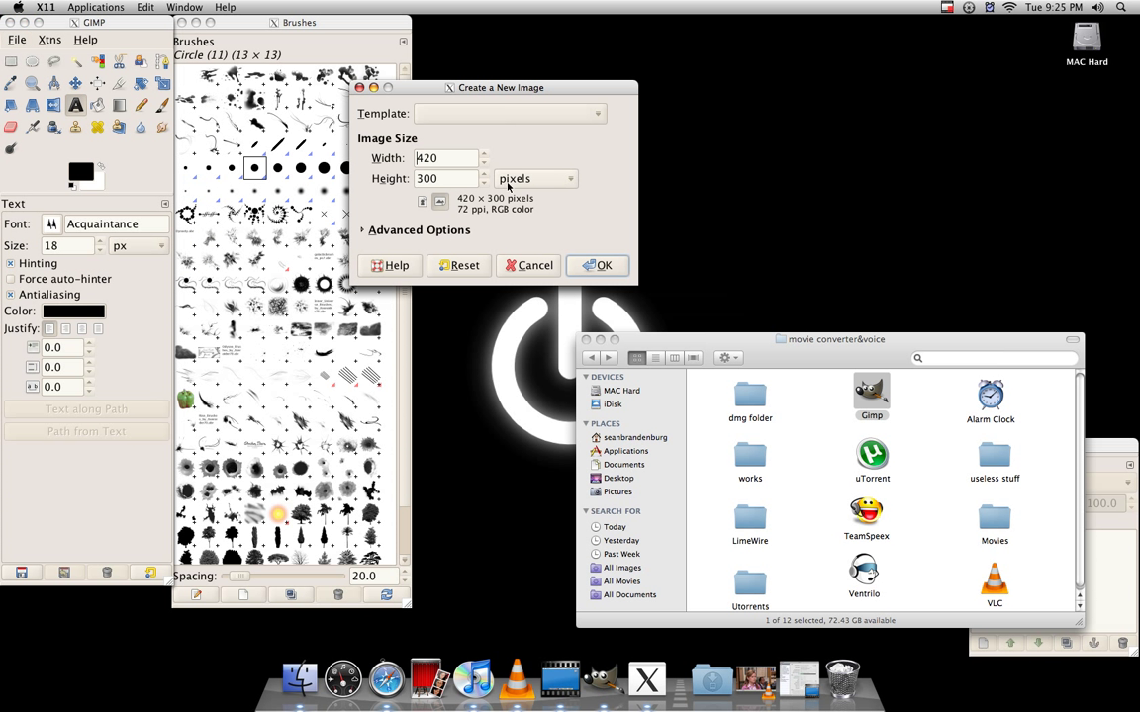
- Create the 420×300 image and type 'GIMP MEDY' in Acquaintance at size 95
left_click(604, 266)
type("95")
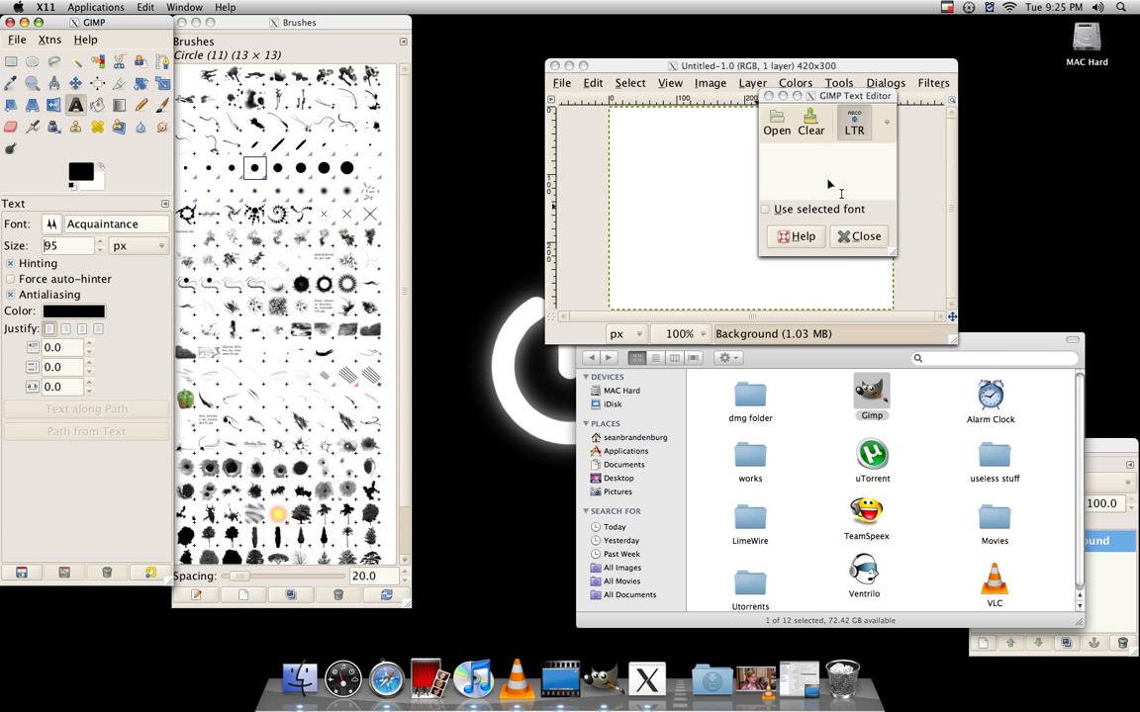
type("A")
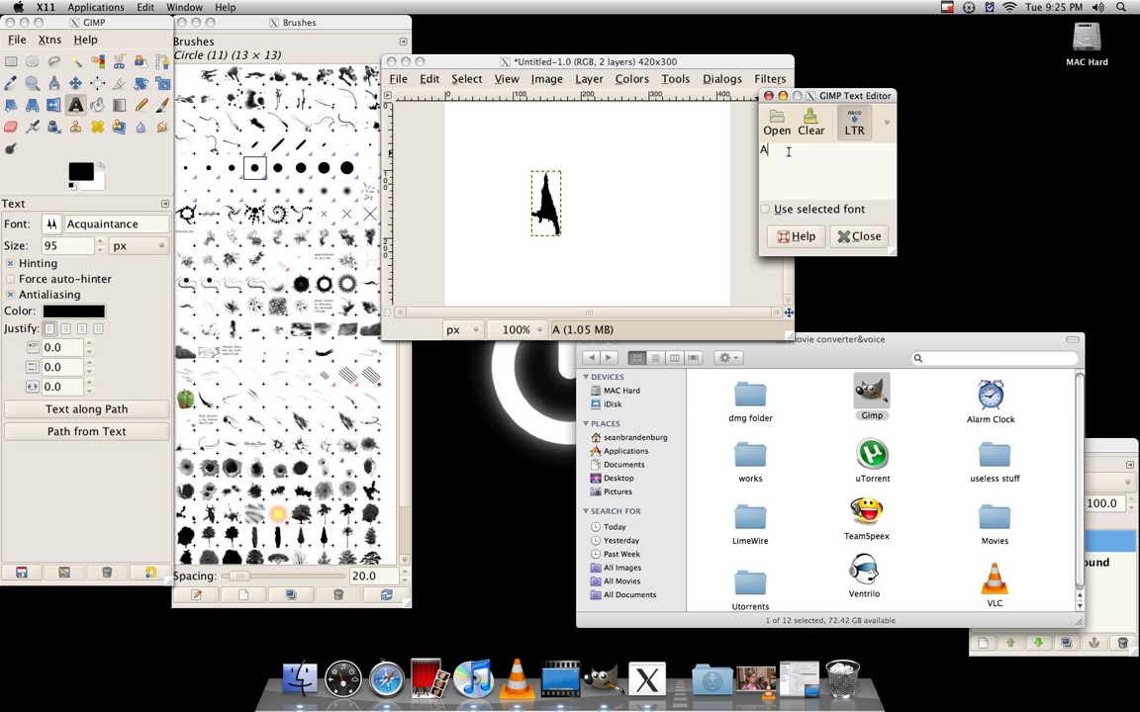
type("IMP")
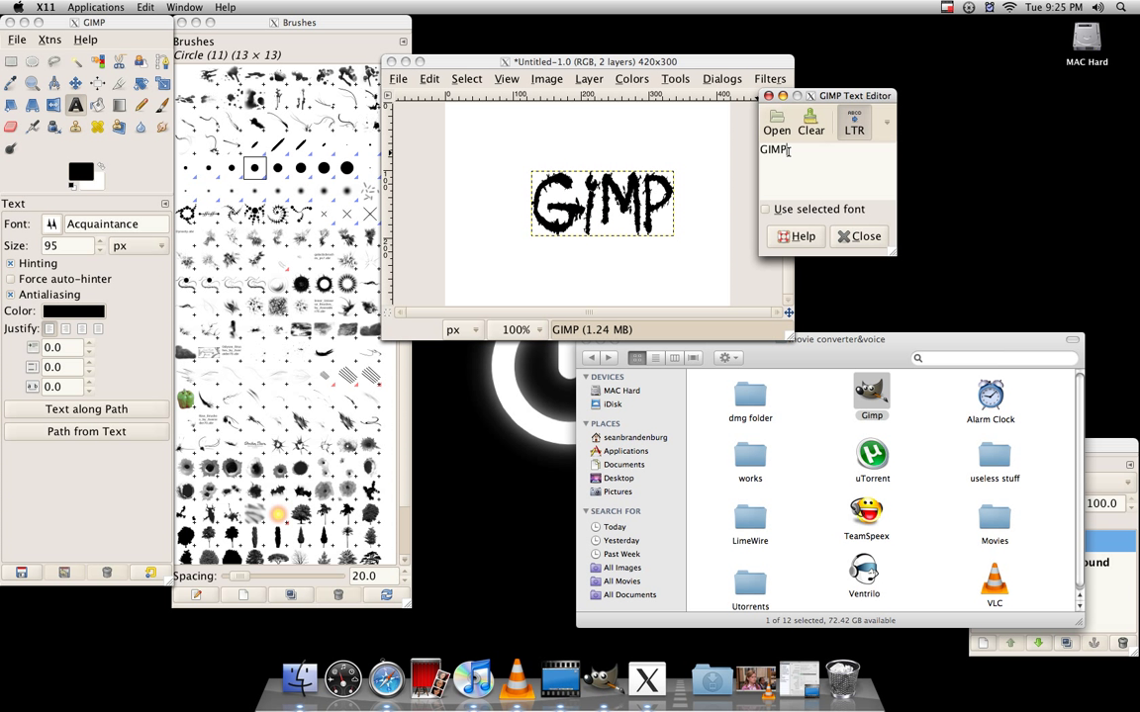
type("MEDY")
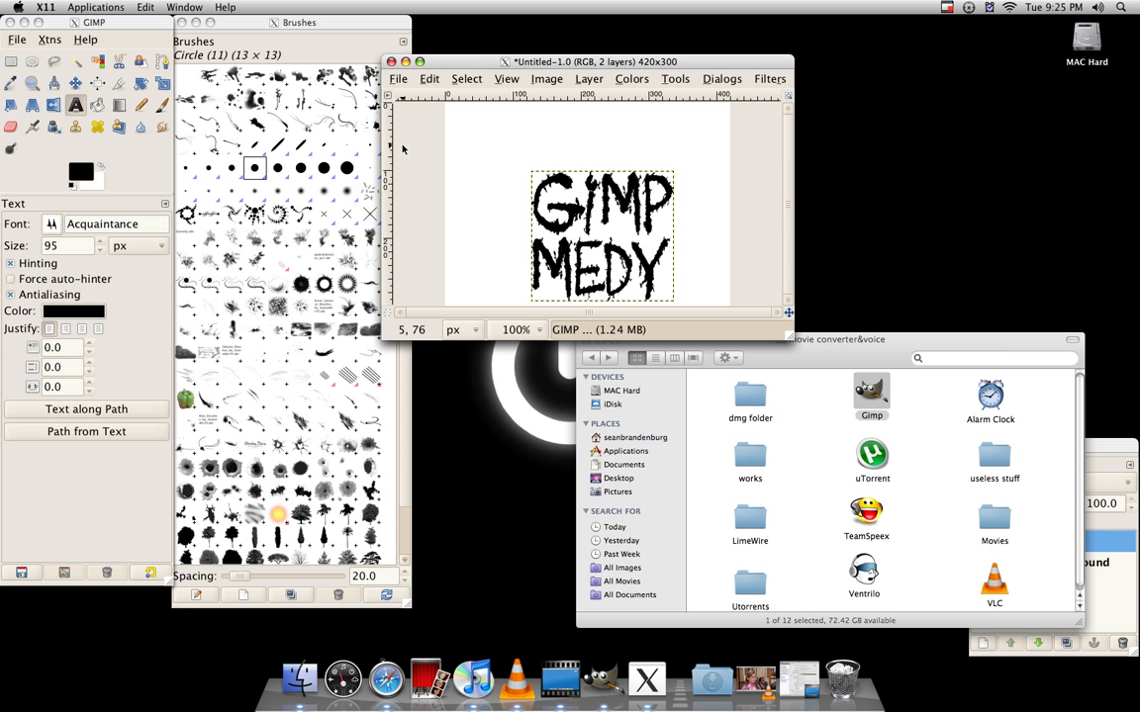
- Quit X11 from its Dock icon and confirm closing GIMP along with it
right_click(646, 680)
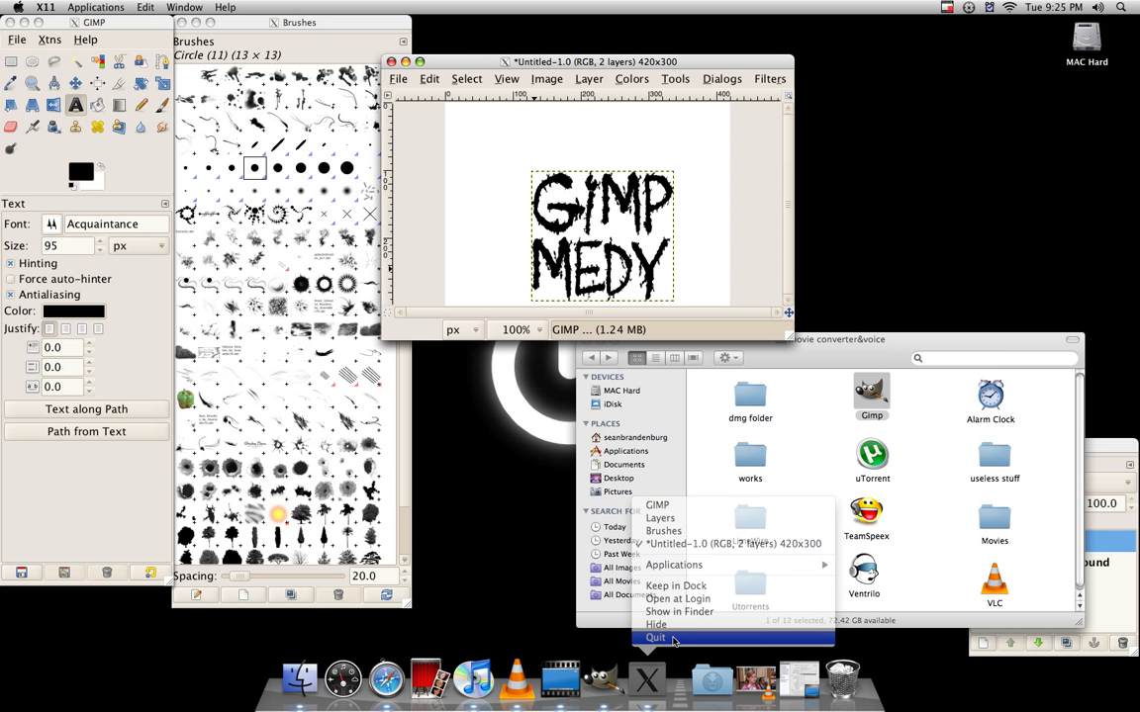
left_click(655, 637)
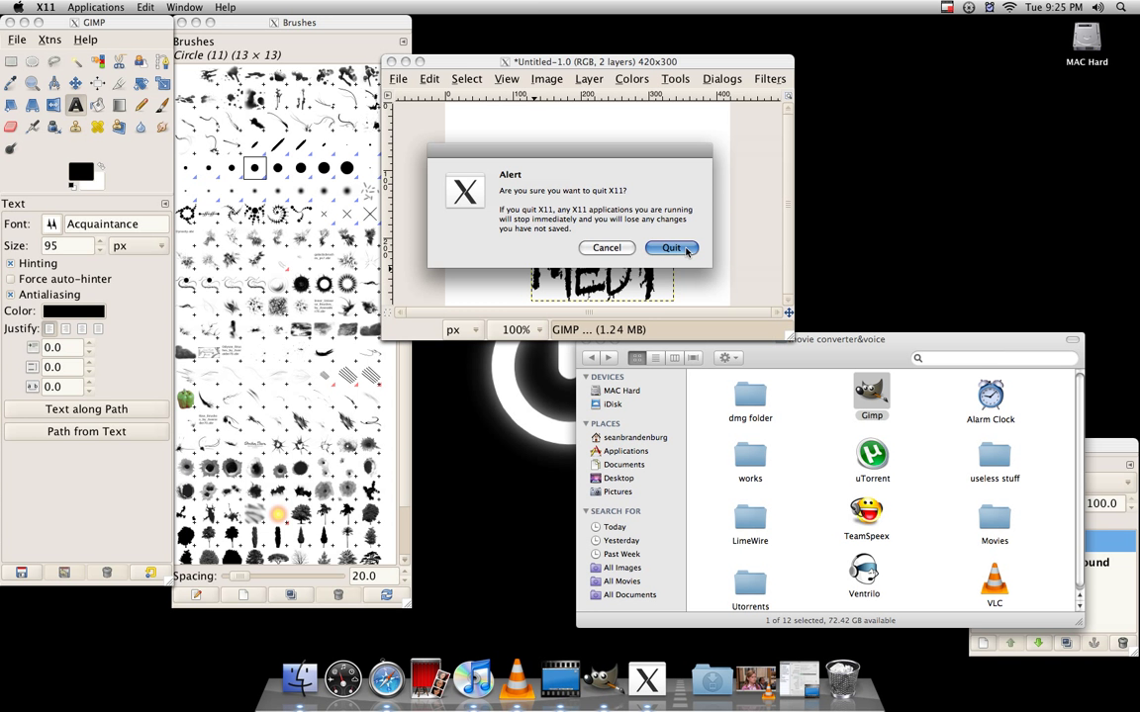
left_click(671, 248)
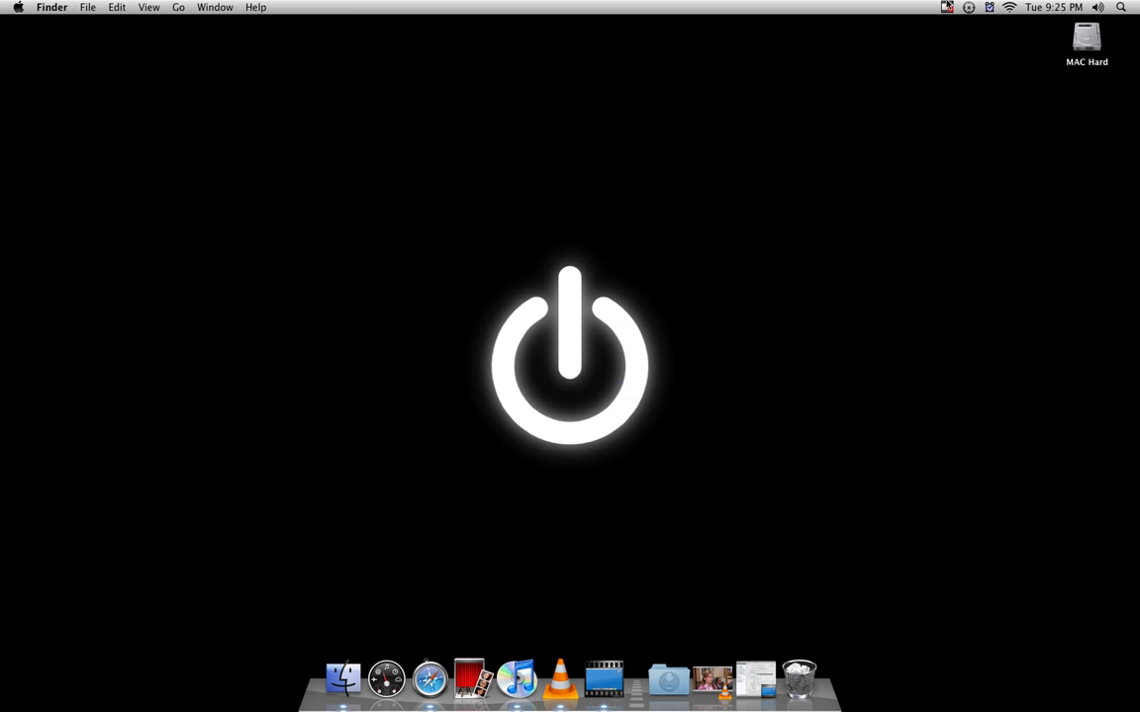